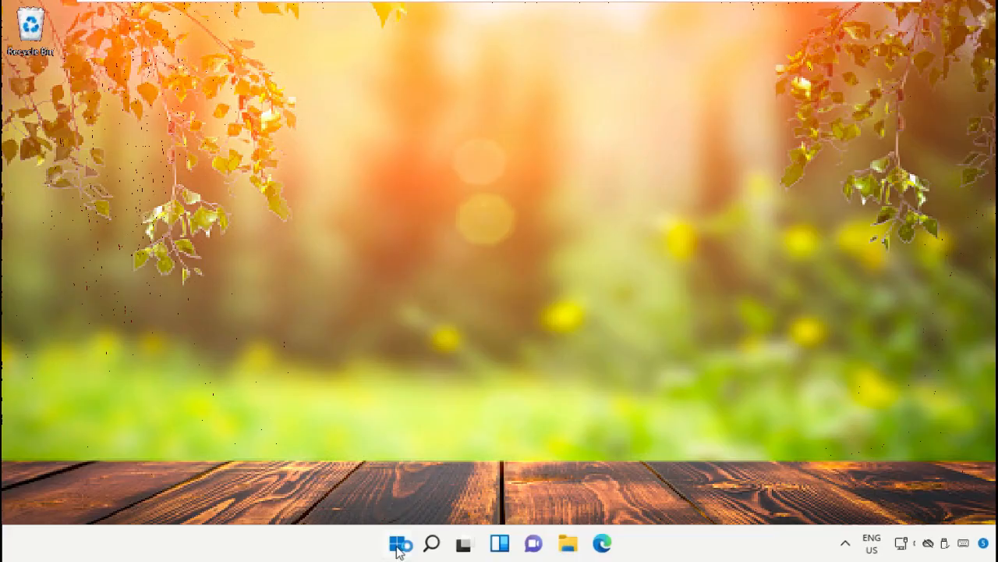
Search Windows for 'task manager' from the Start search box
left_click(399, 543)
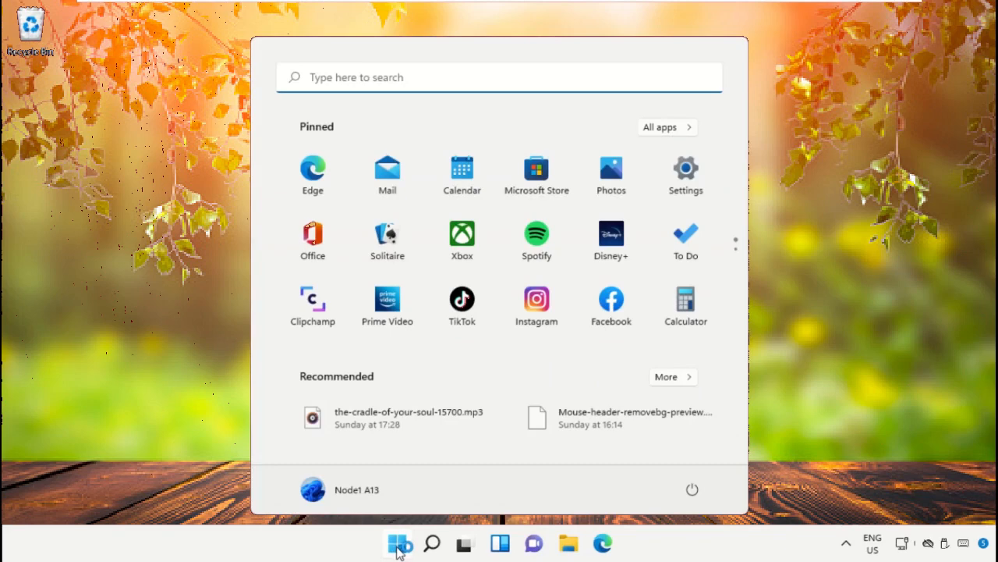
type("task mana")
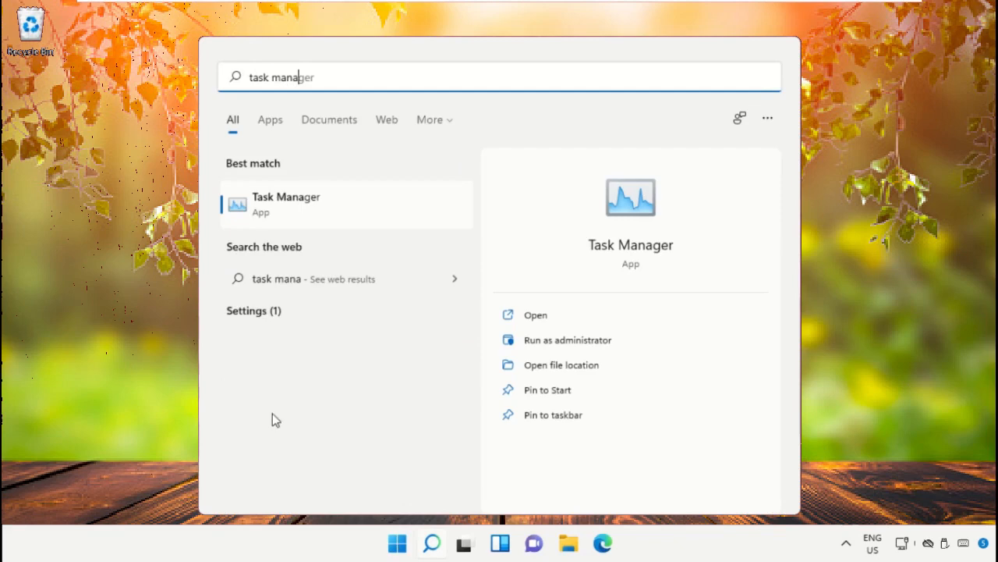
mouse_move(304, 206)
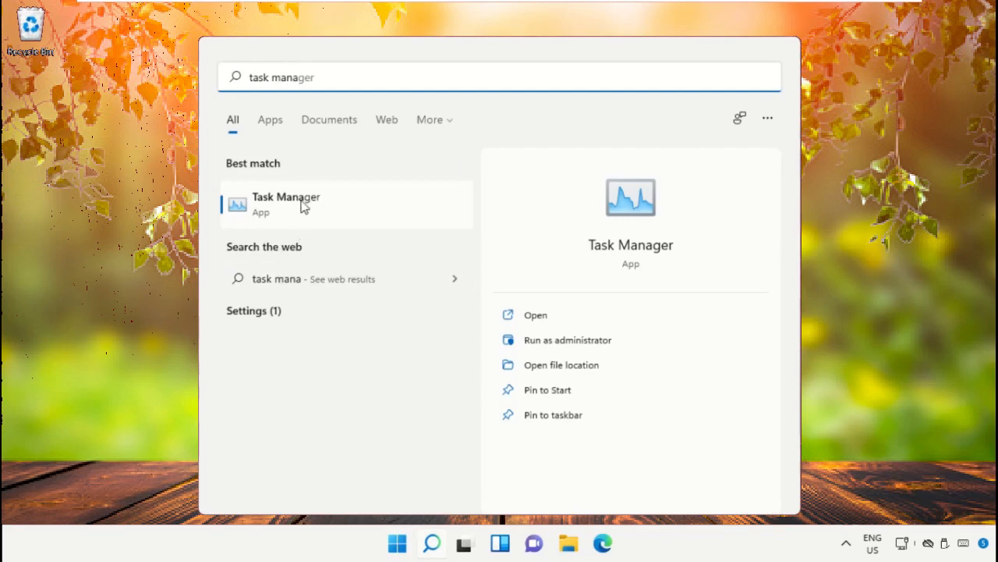
Launch Task Manager and start File > Run new task
left_click(285, 203)
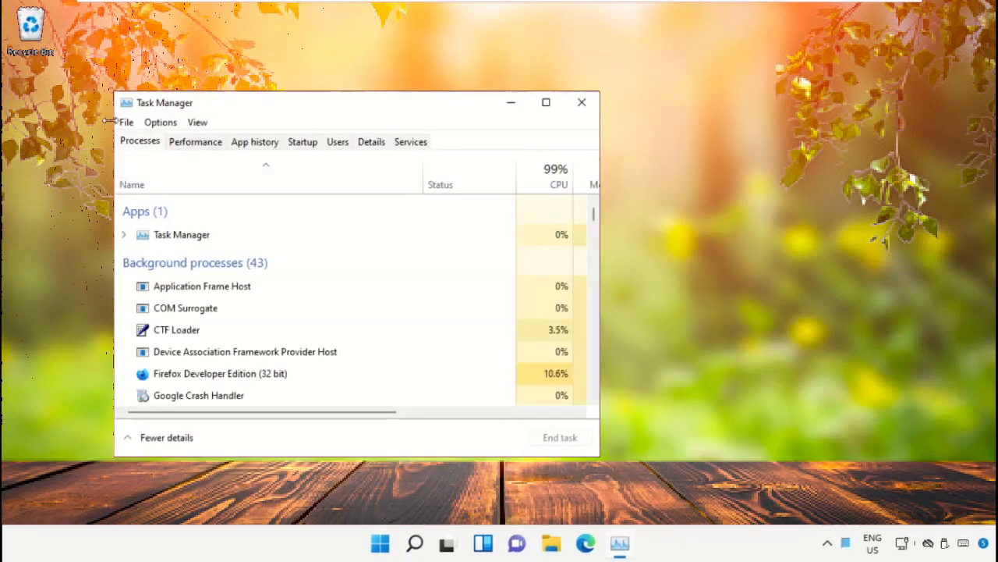
left_click(125, 122)
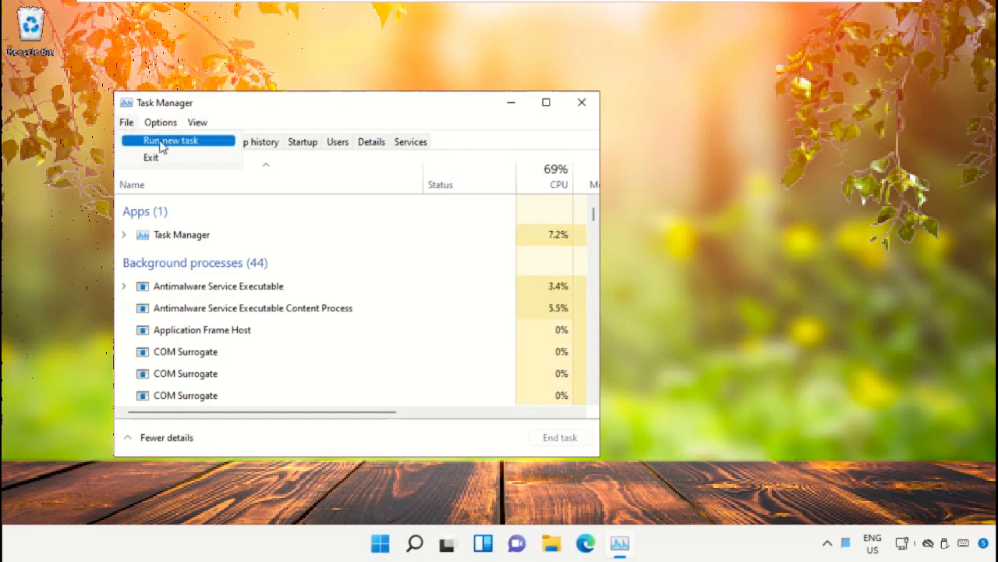
left_click(170, 140)
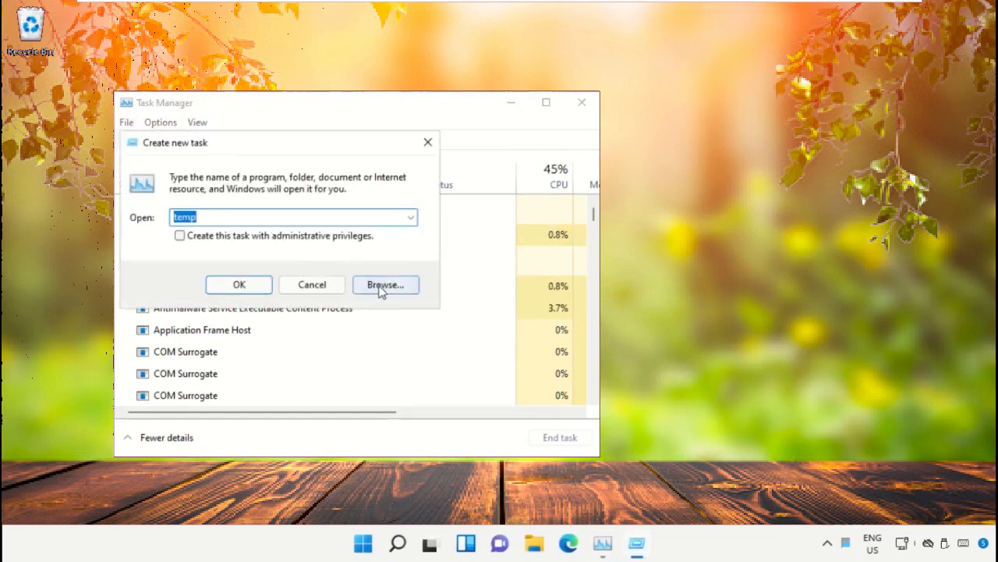
Browse to C:\Windows\System32 and choose cmd.exe as the program to run
left_click(383, 284)
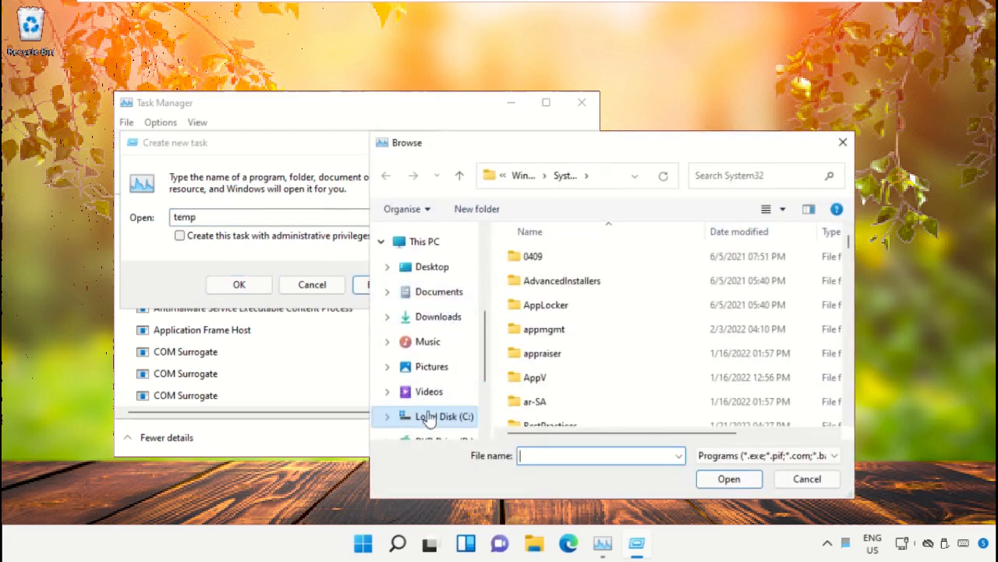
left_click(443, 415)
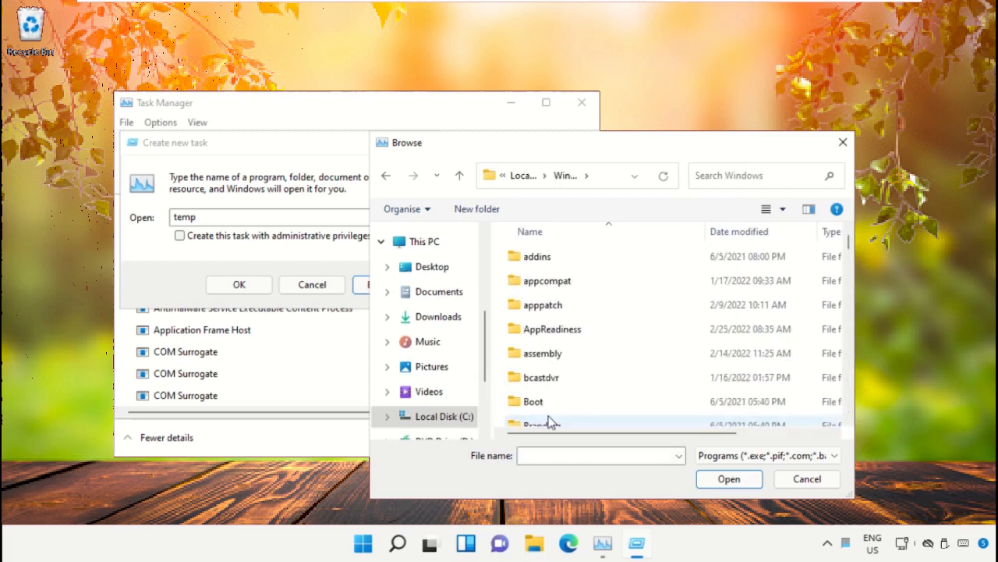
scroll("down", 3)
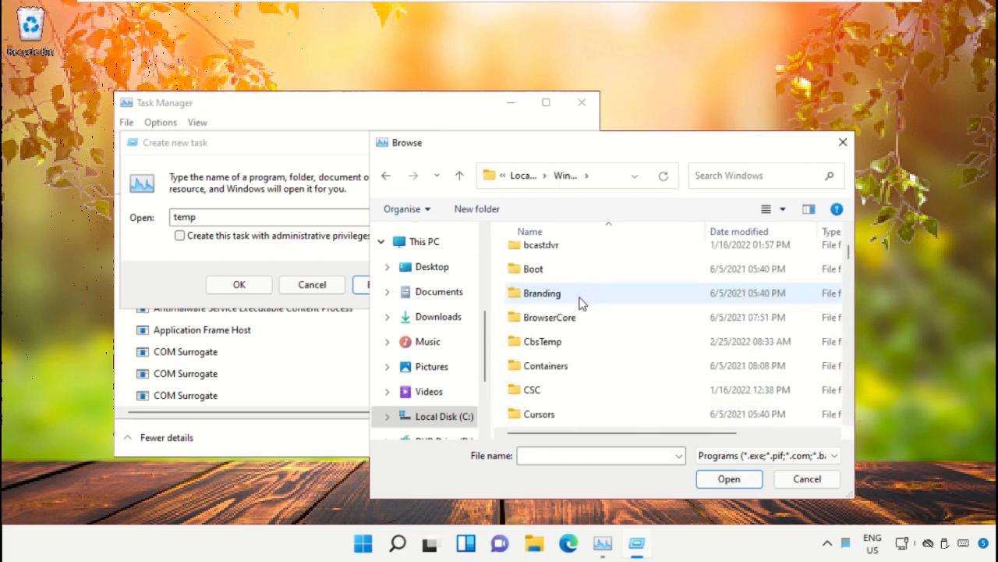
scroll("down", 3)
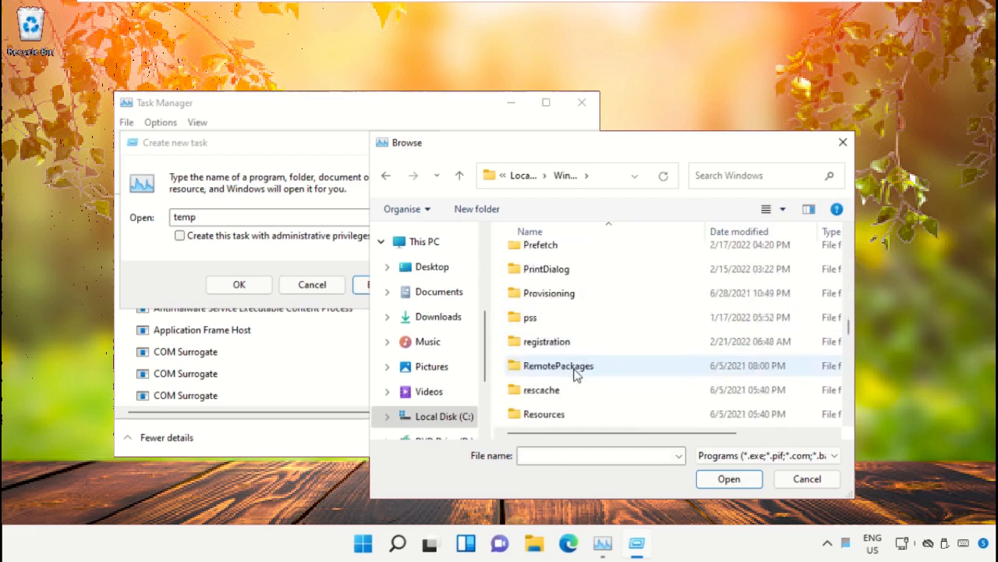
scroll("down", 3)
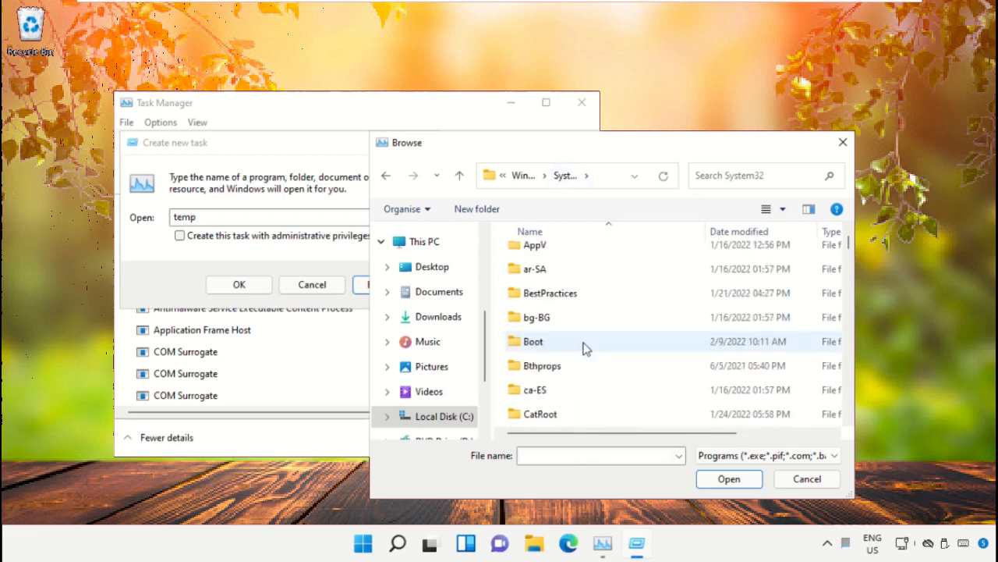
scroll("down", 3)
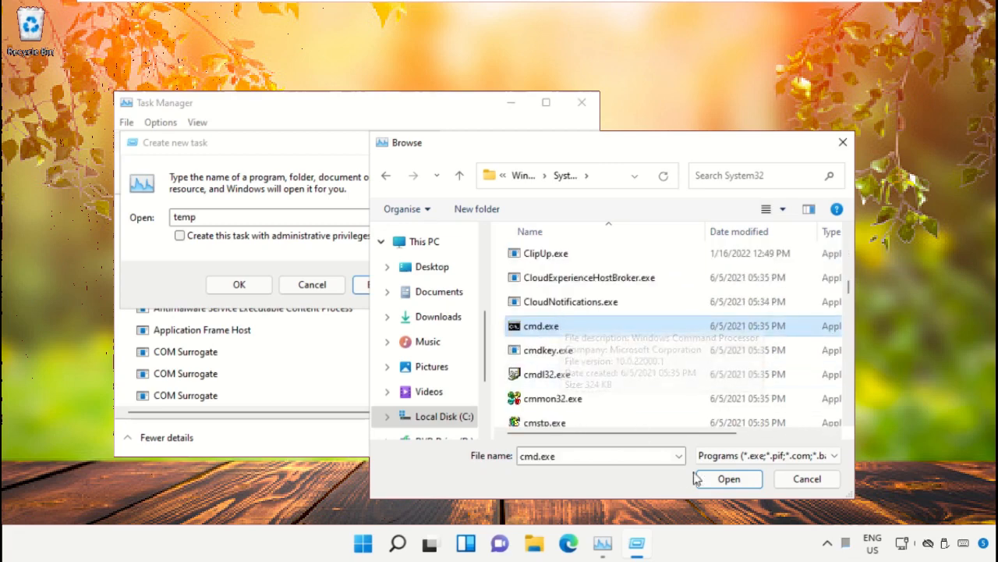
left_click(727, 477)
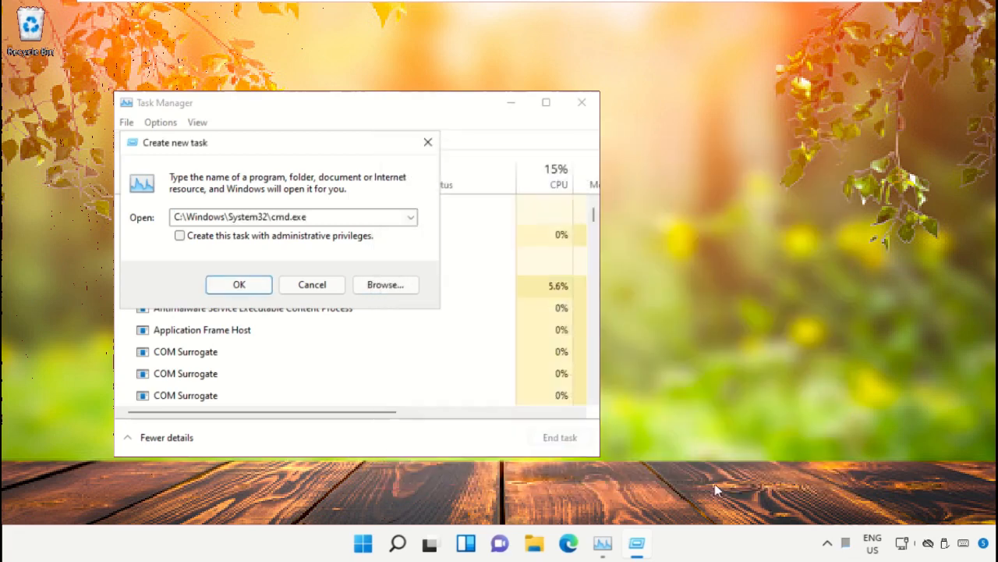
mouse_move(160, 225)
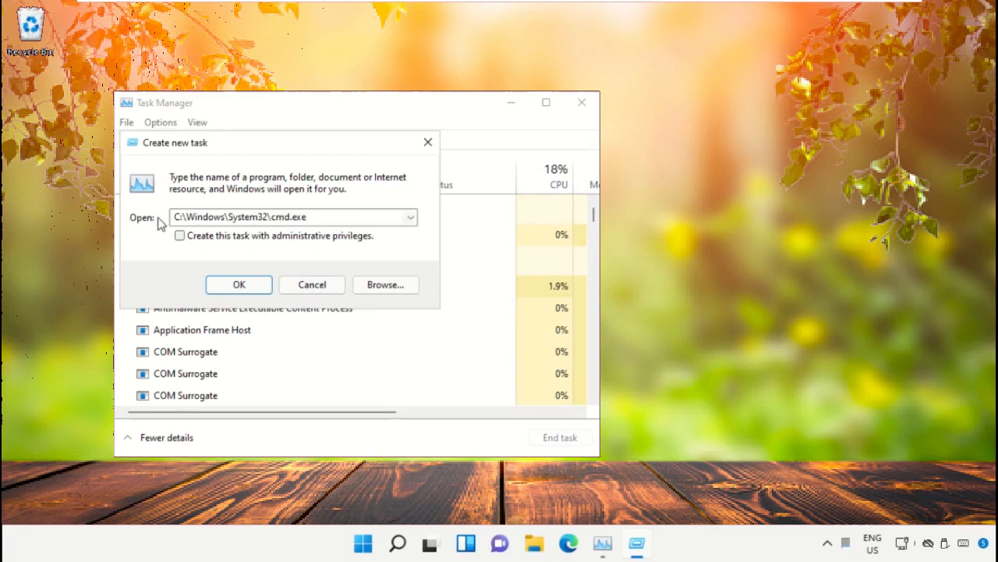
Run the new task with administrative privileges, launching an admin Command Prompt
left_click(179, 235)
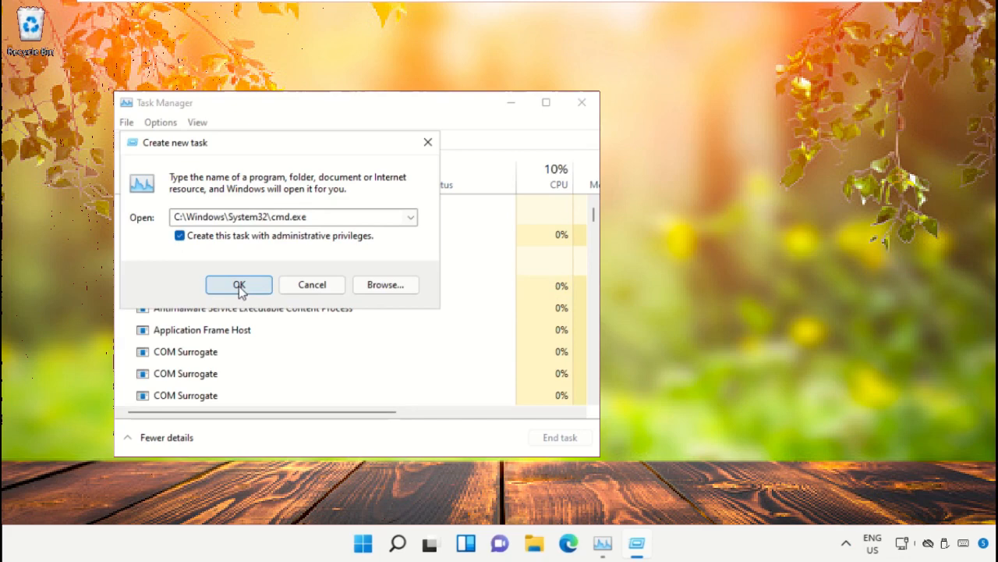
left_click(239, 284)
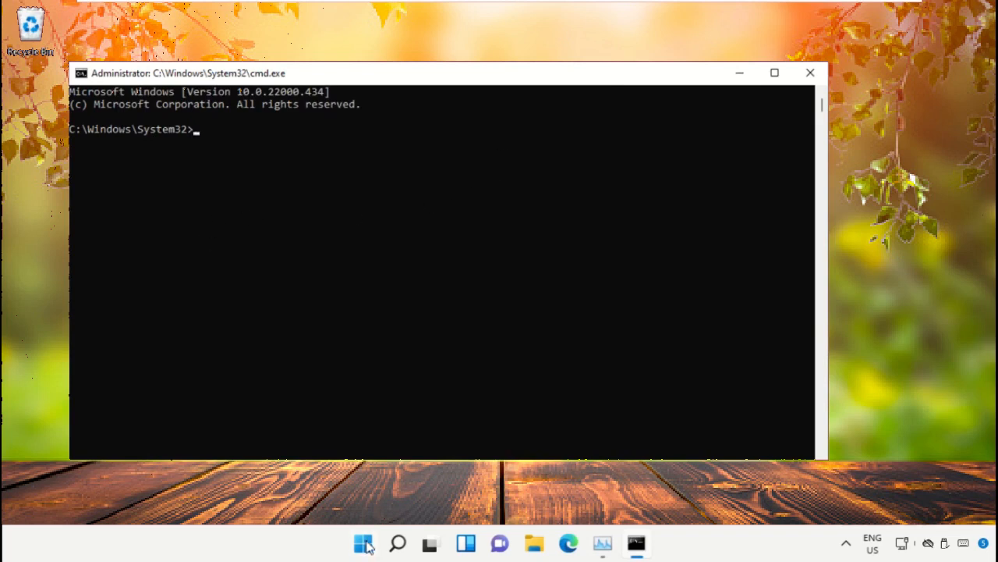
mouse_move(746, 72)
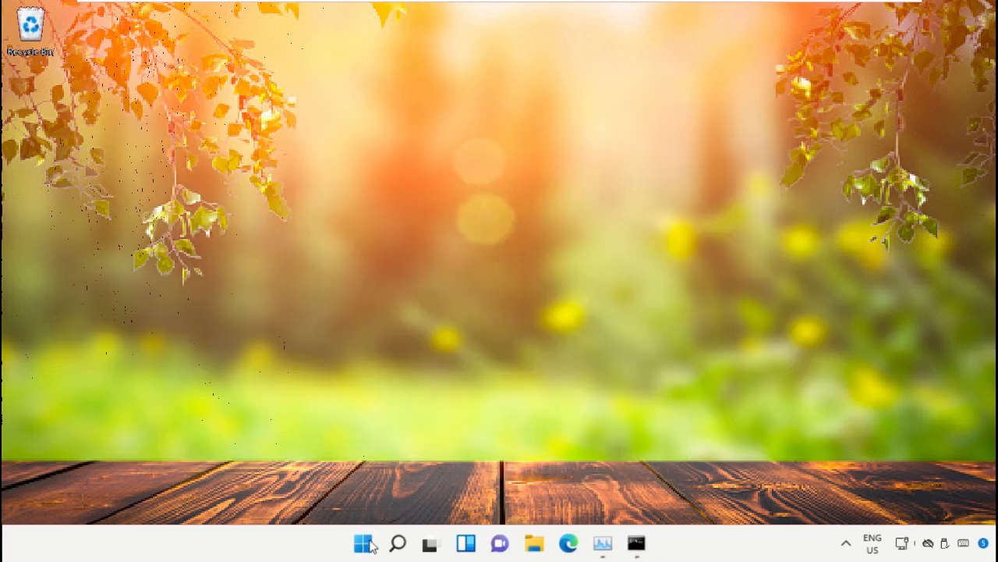
Launch Google Chrome from Start search and go to google.com
left_click(362, 542)
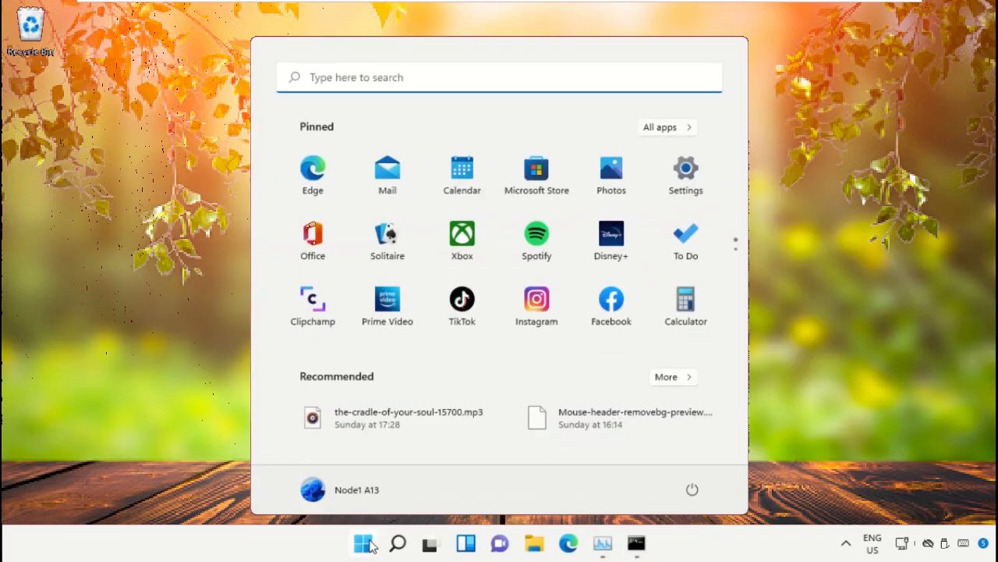
type("Chrome")
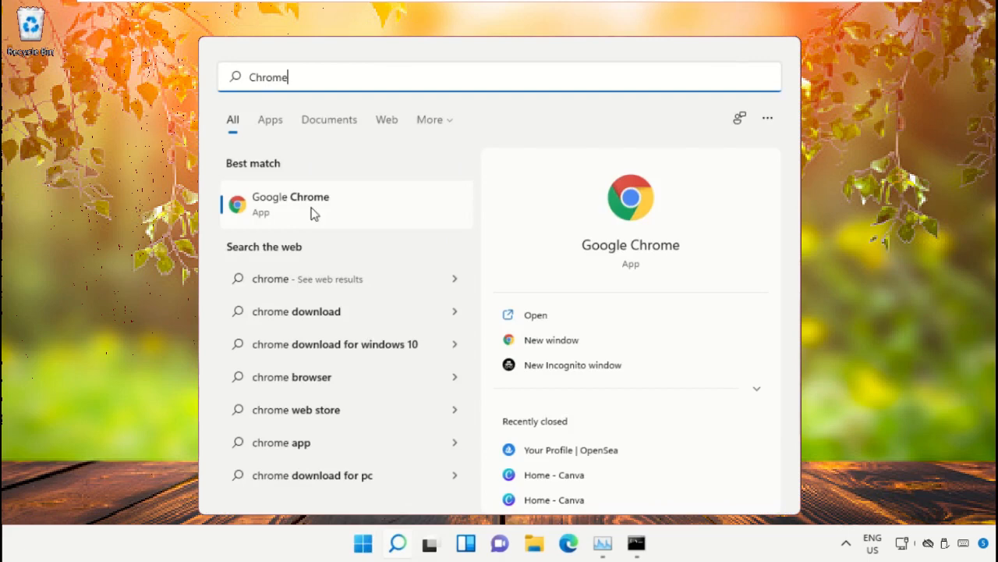
left_click(290, 205)
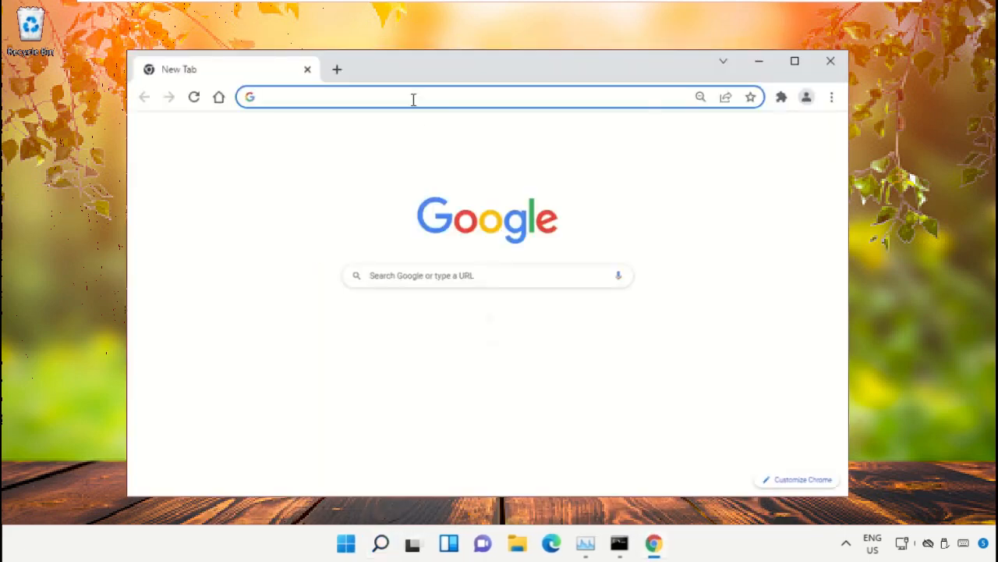
type("google")
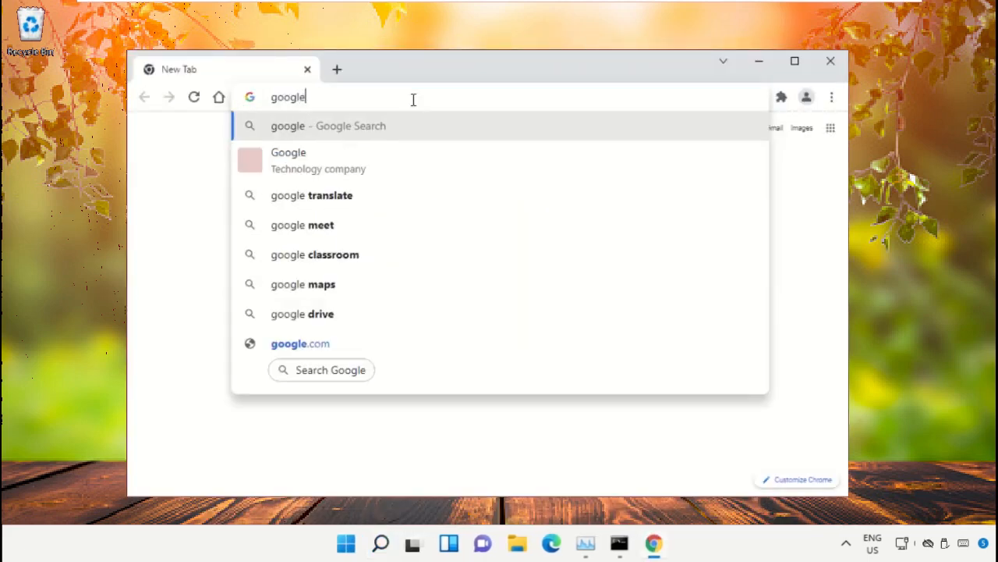
left_click(299, 343)
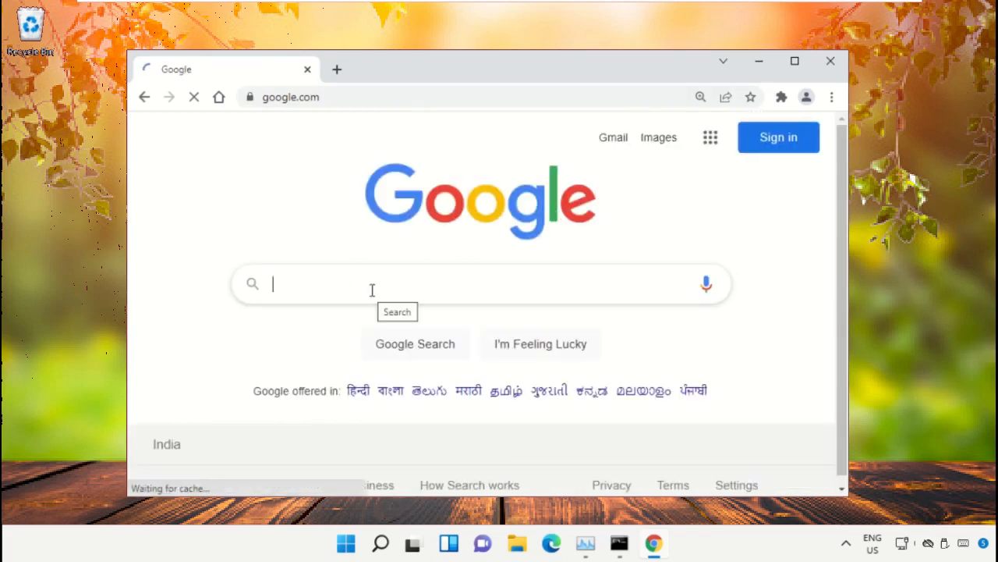
Search Google for 'hows.tech windows commands' via the suggestion
type("hows.tech")
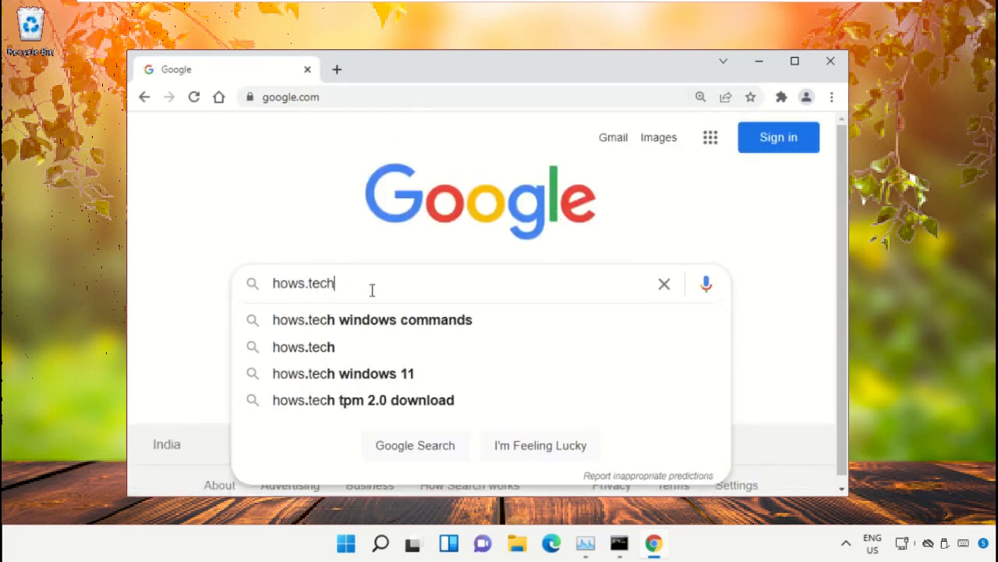
left_click(372, 320)
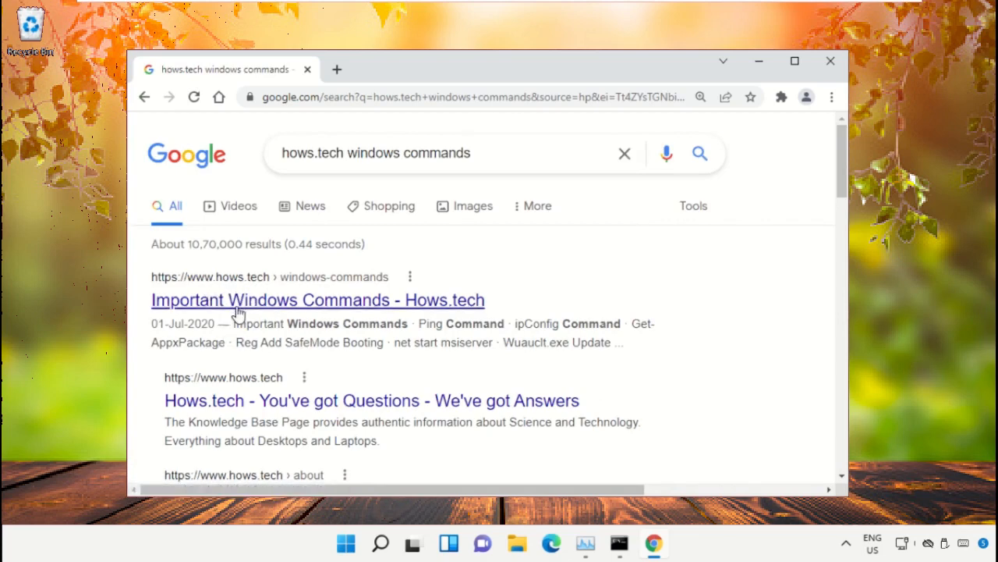
Open the Hows.tech Important Windows Commands article at Command 12, then return to the admin Command Prompt
left_click(316, 299)
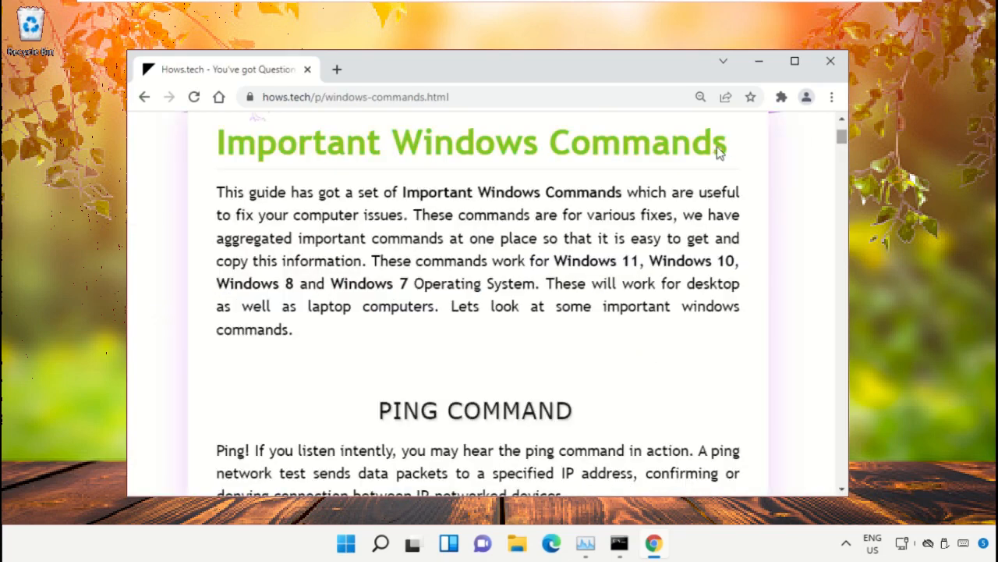
left_click_drag(725, 142, 216, 142)
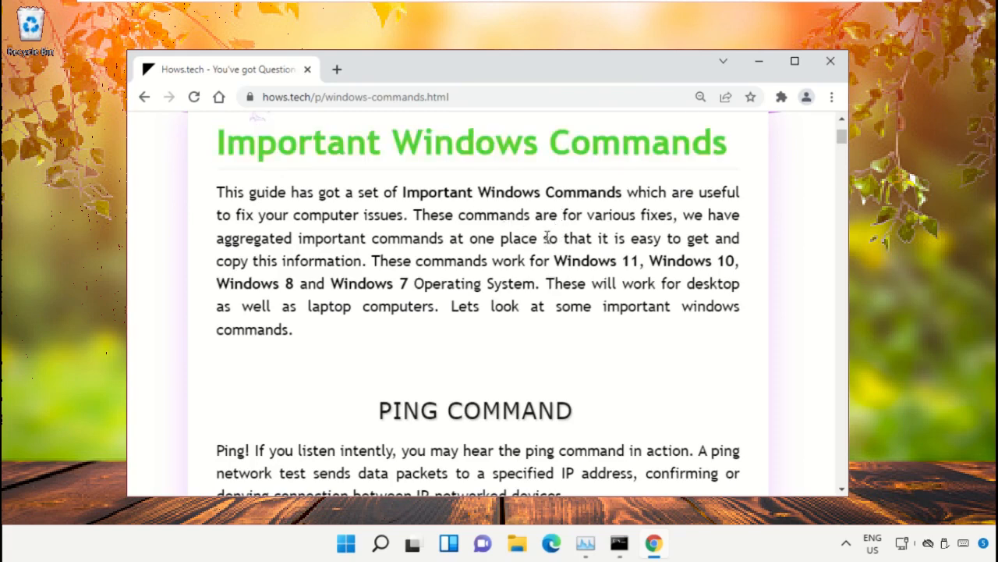
scroll("down", 3)
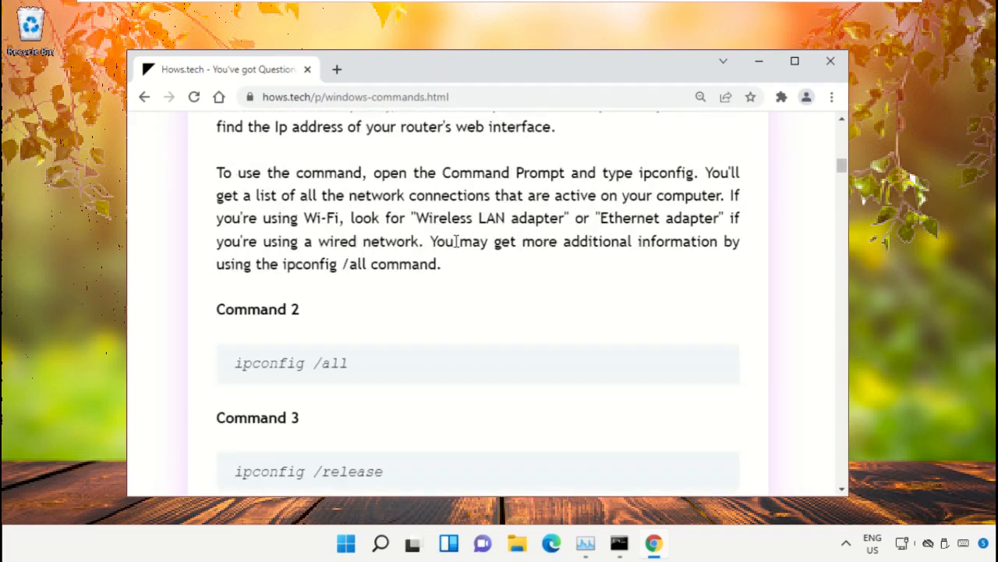
scroll("down", 3)
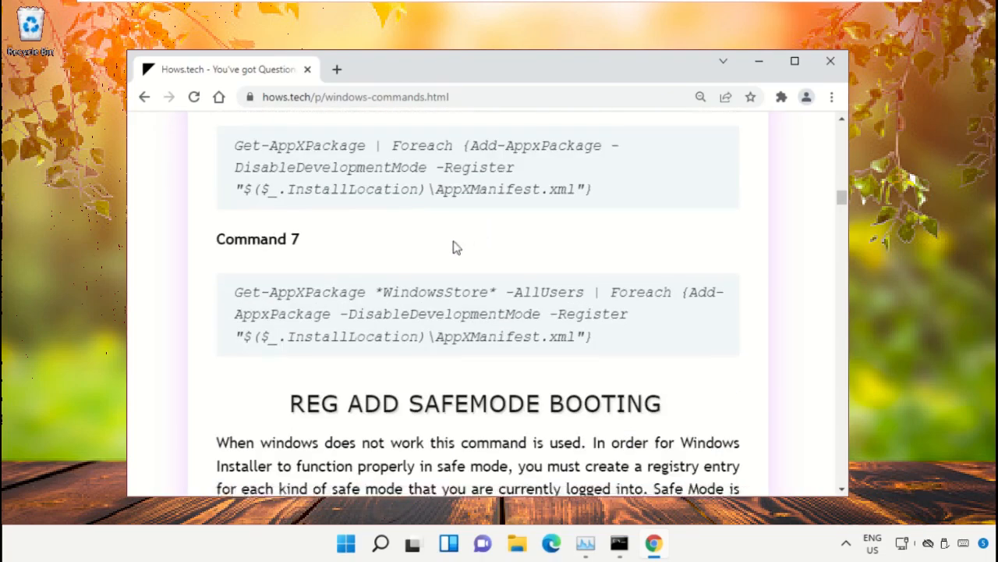
scroll("down", 3)
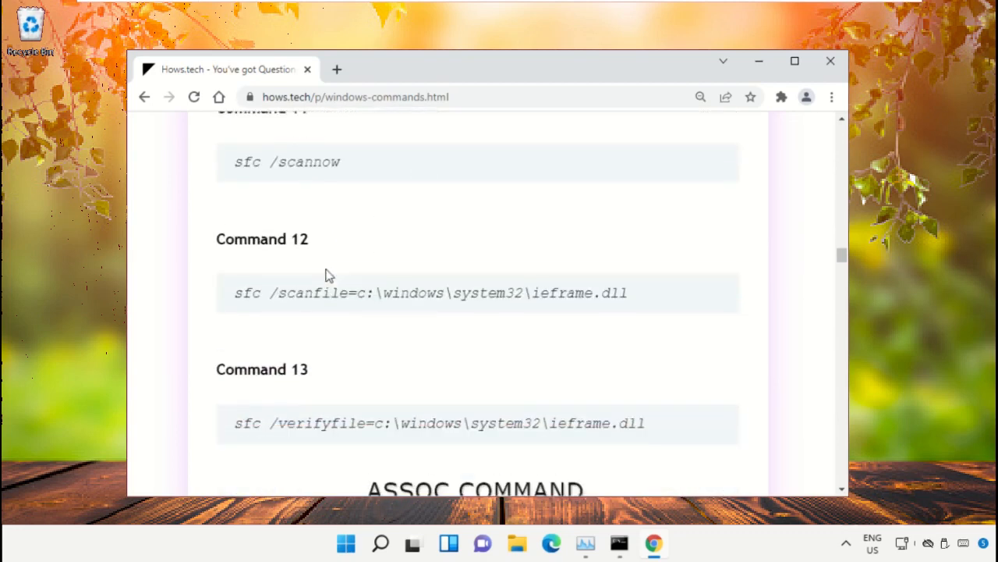
scroll("down", 3)
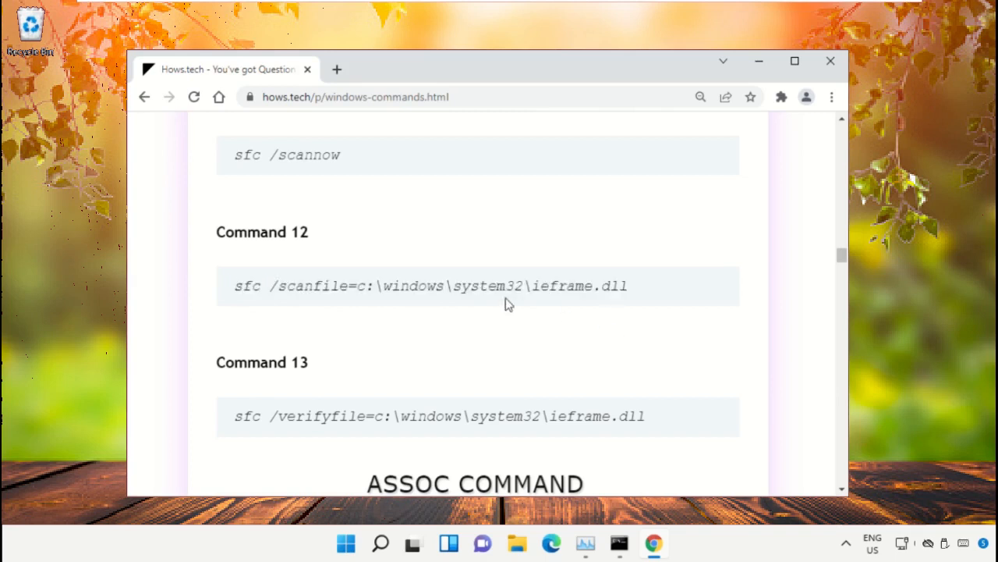
mouse_move(398, 293)
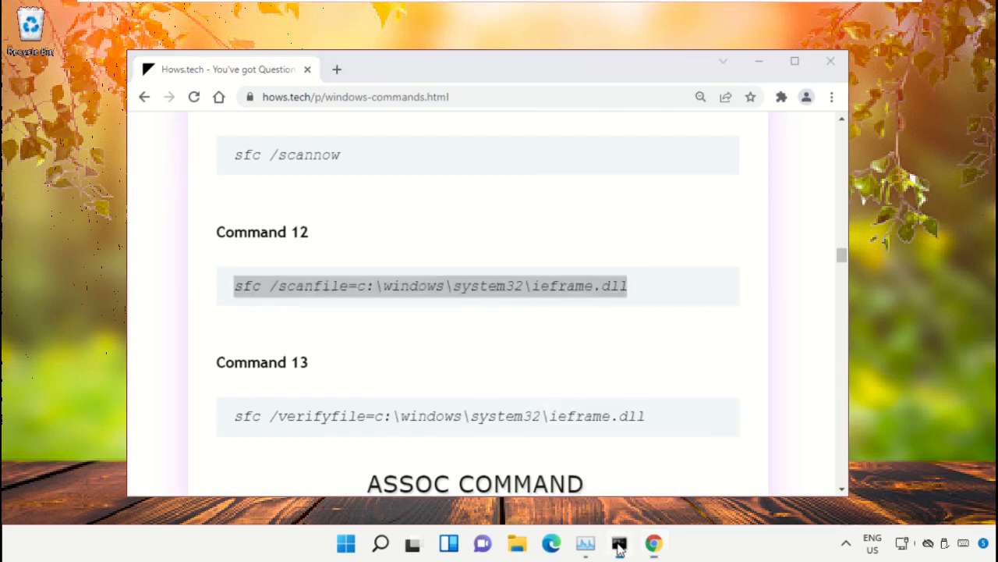
left_click(618, 543)
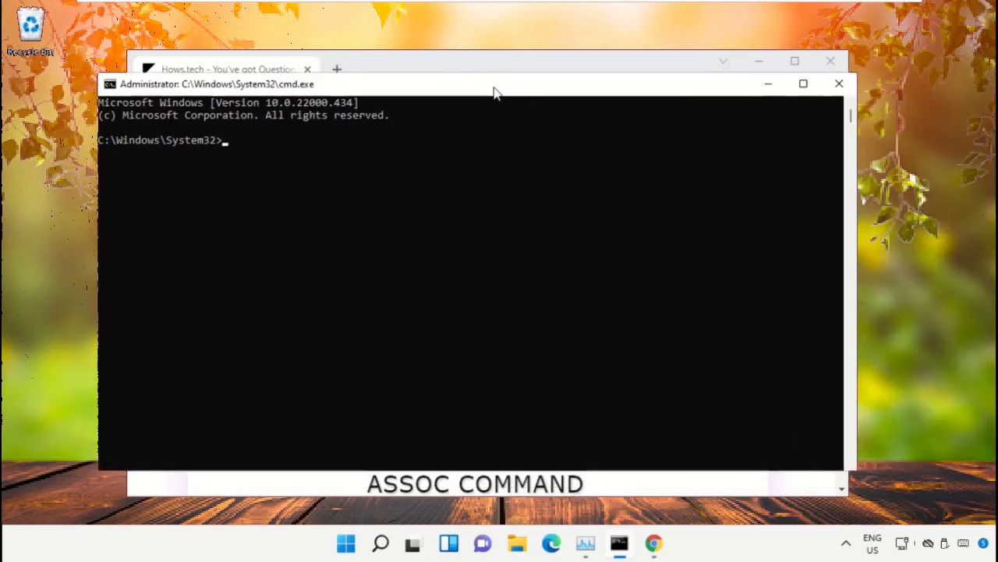
Run sfc /scanfile=c:\windows\system32\ieframe.dll in the admin Command Prompt
left_click_drag(496, 92, 483, 98)
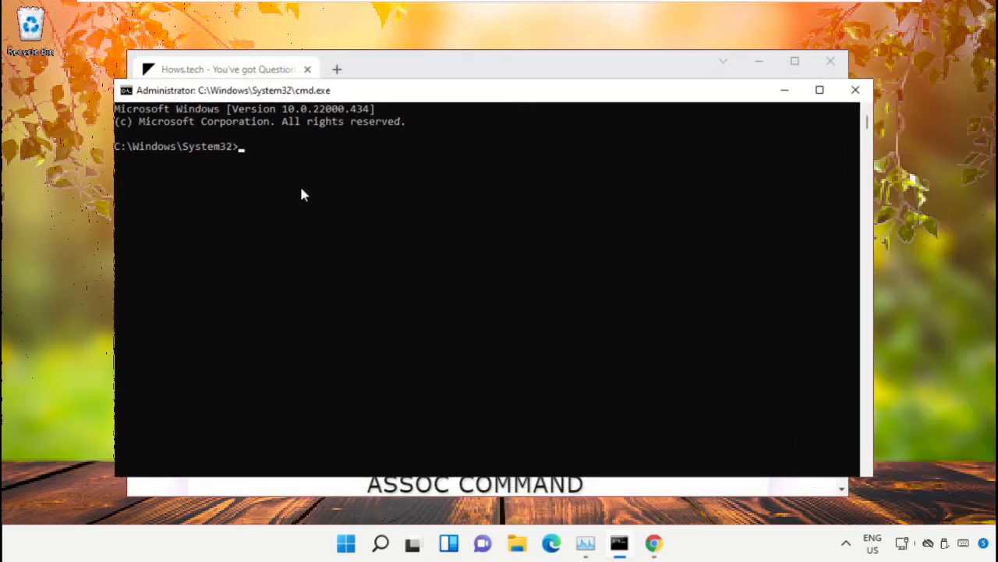
type("sfc /scanfile=c:\\windows\\system32\\ieframe.dll")
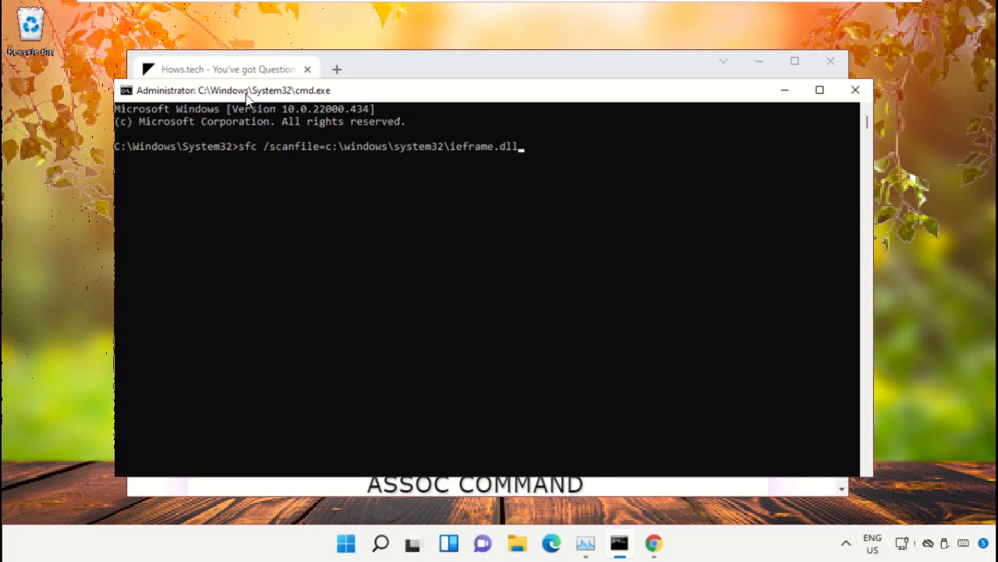
mouse_move(399, 67)
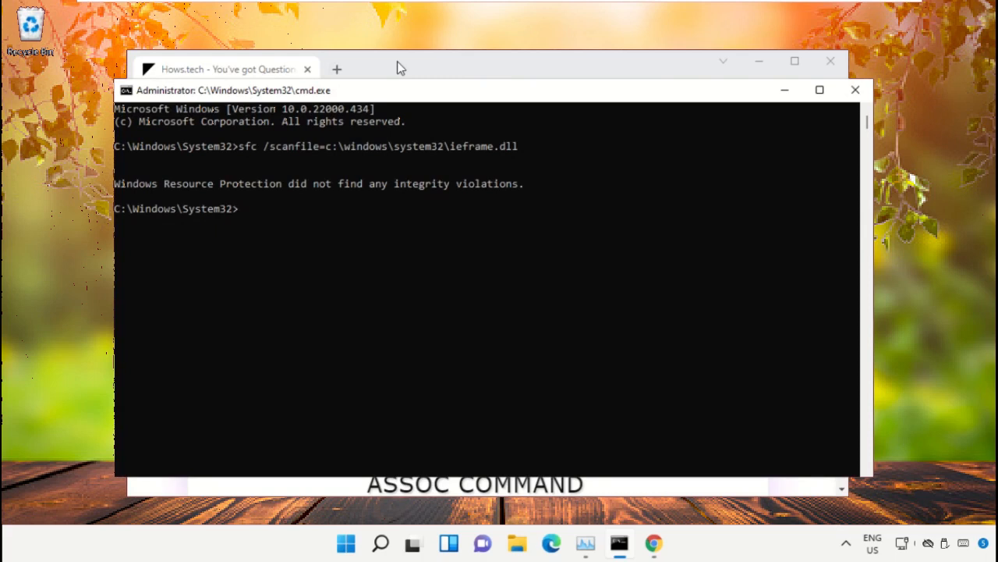
Check Command 13 on the page and run sfc /verifyfile=c:\windows\system32\ieframe.dll
left_click(227, 68)
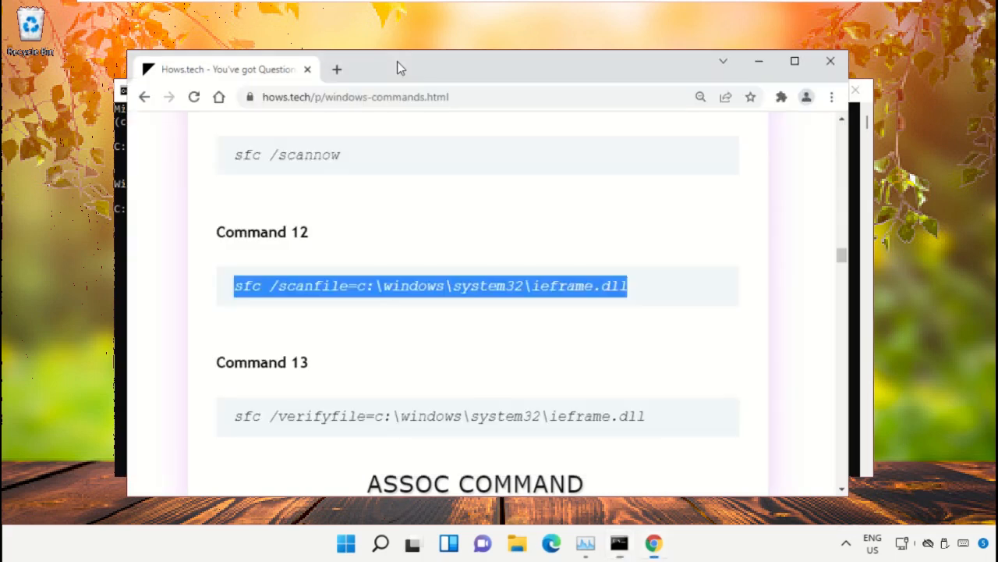
scroll("down", 3)
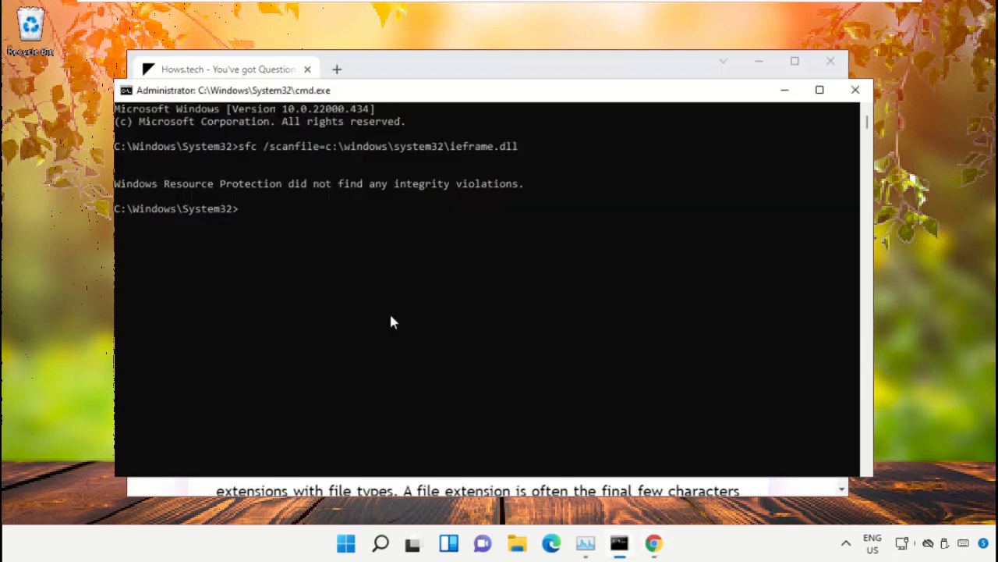
type("sfc /verifyfile=c:\\windows\\system32\\ieframe.dll")
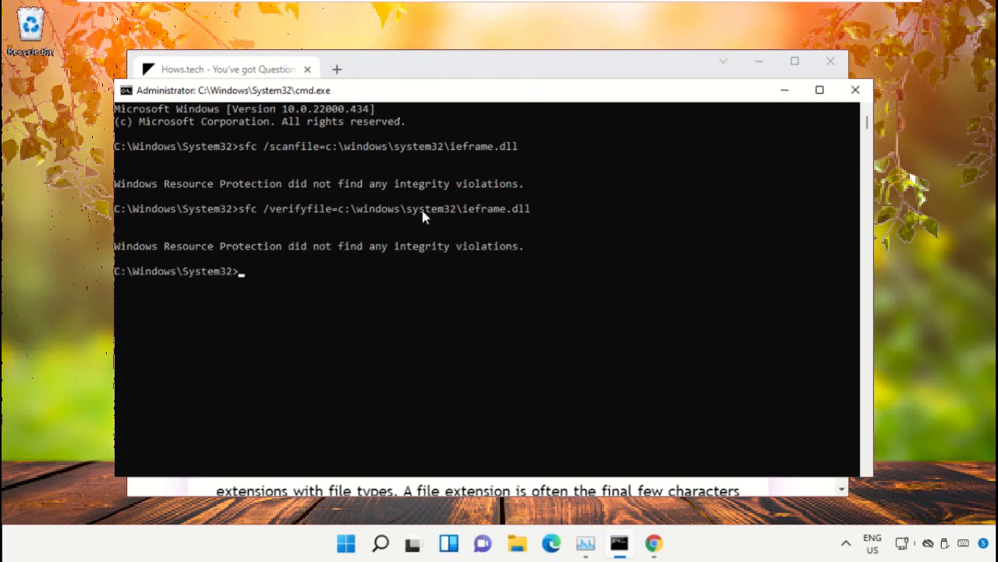
mouse_move(415, 64)
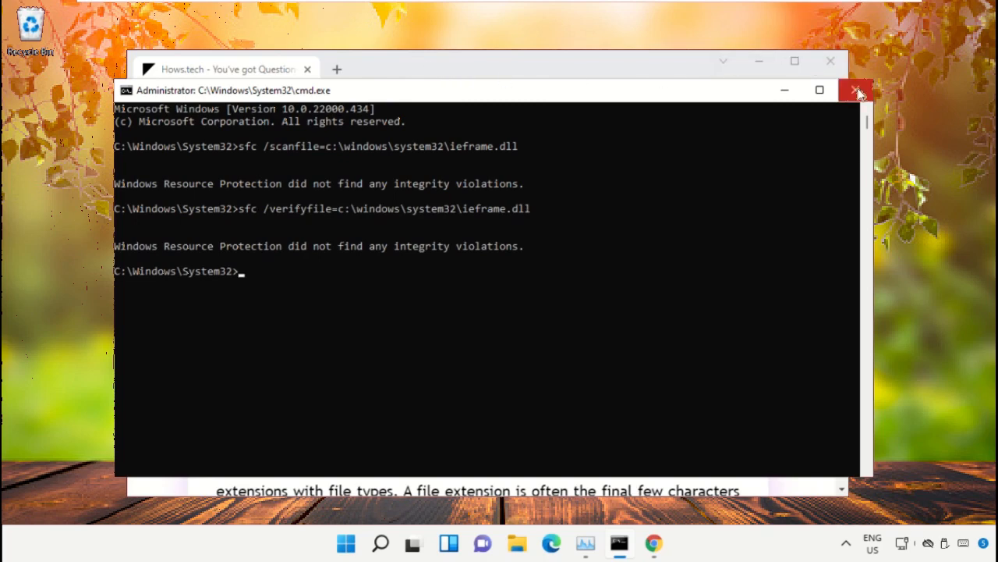
mouse_move(857, 90)
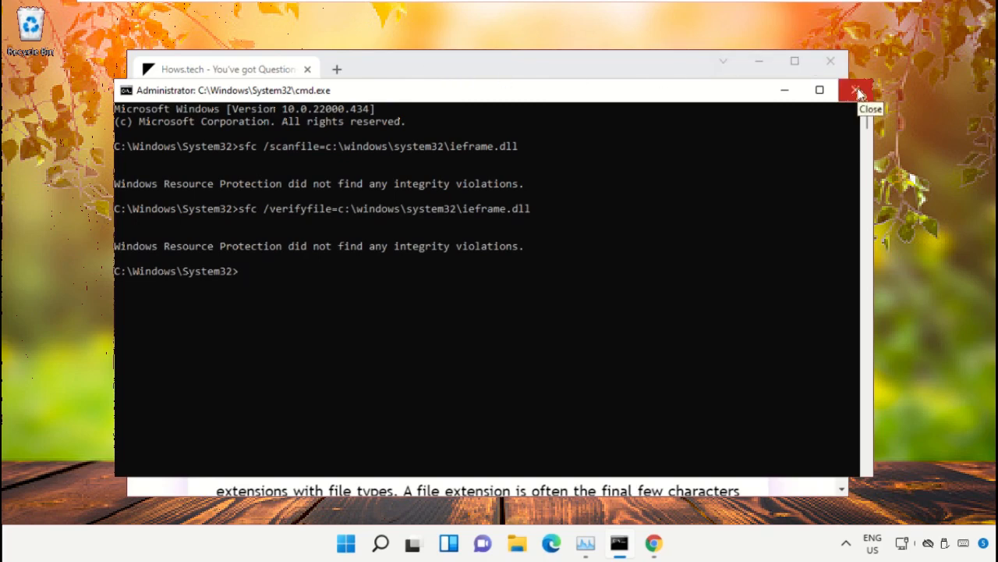
Close the Command Prompt and put Chrome away to show the desktop
left_click(855, 88)
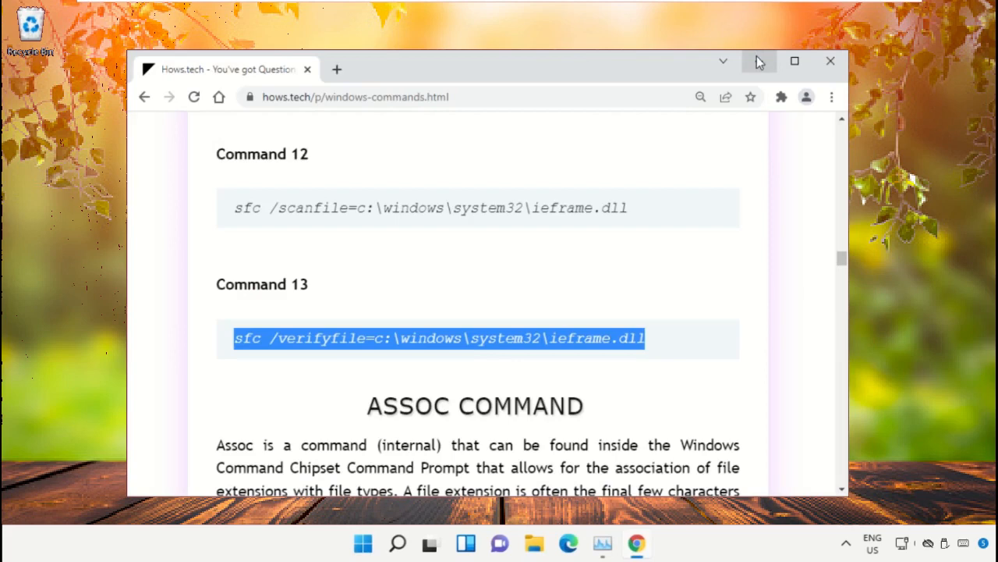
mouse_move(758, 60)
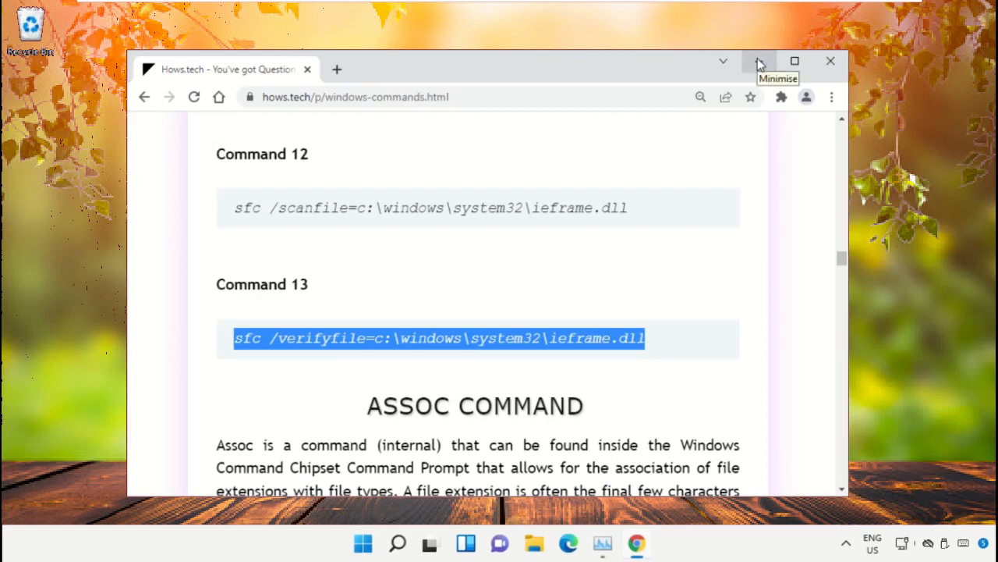
left_click(758, 61)
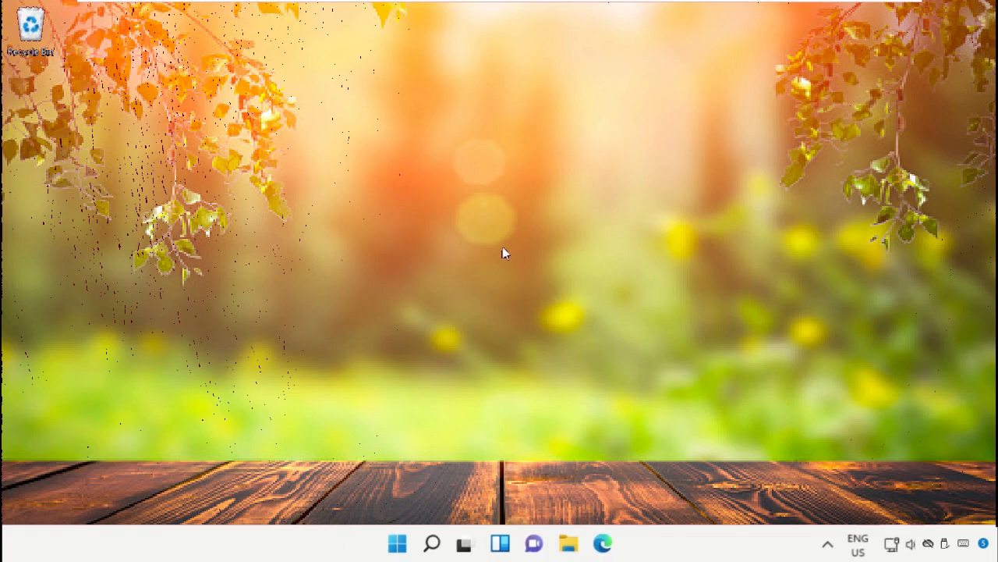
Search Windows for 'Create A Restore point' to reach System Protection settings
left_click(430, 543)
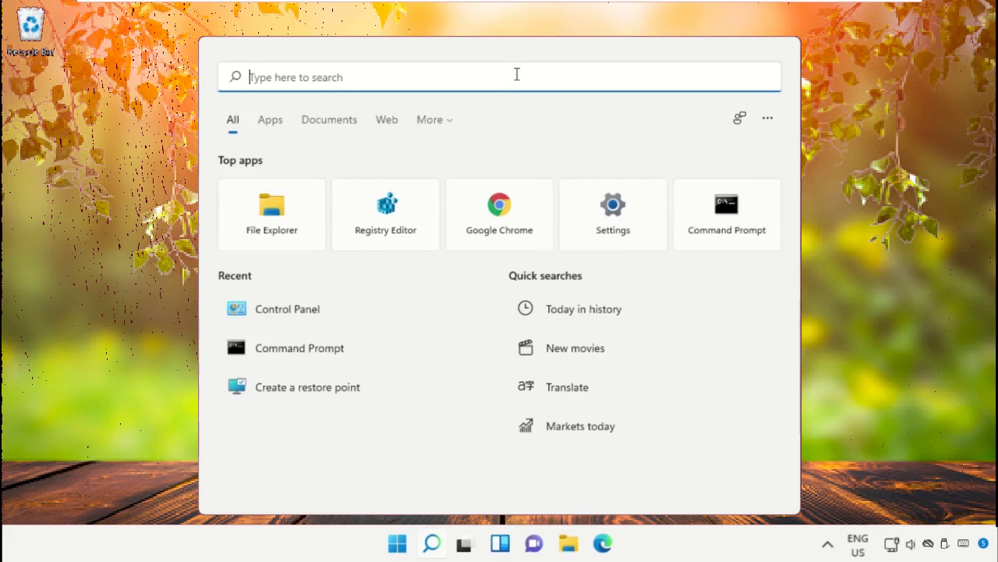
type("Create A Restore point")
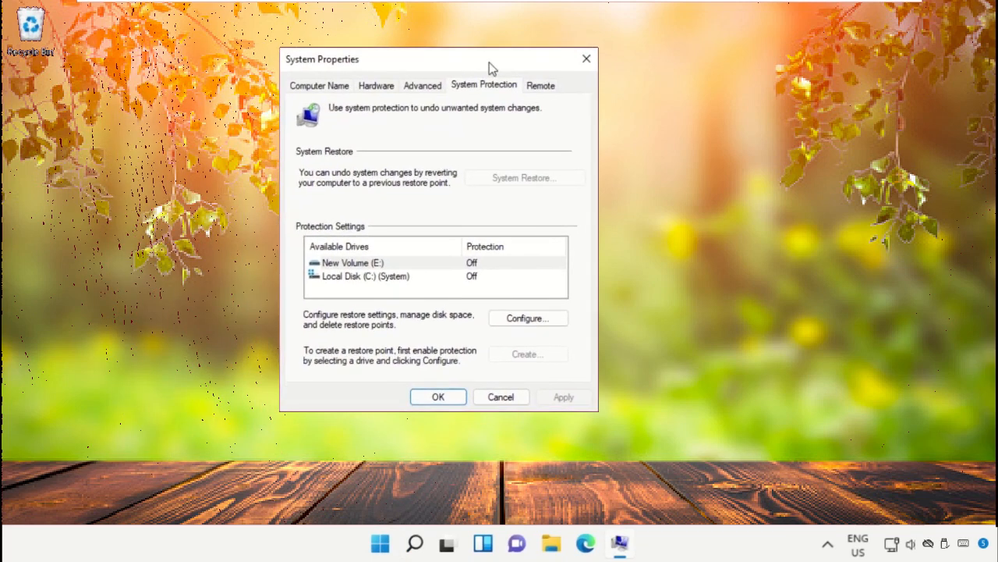
Turn on system protection for Local Disk (C:) with maximum disk usage at 3% and confirm
left_click(366, 276)
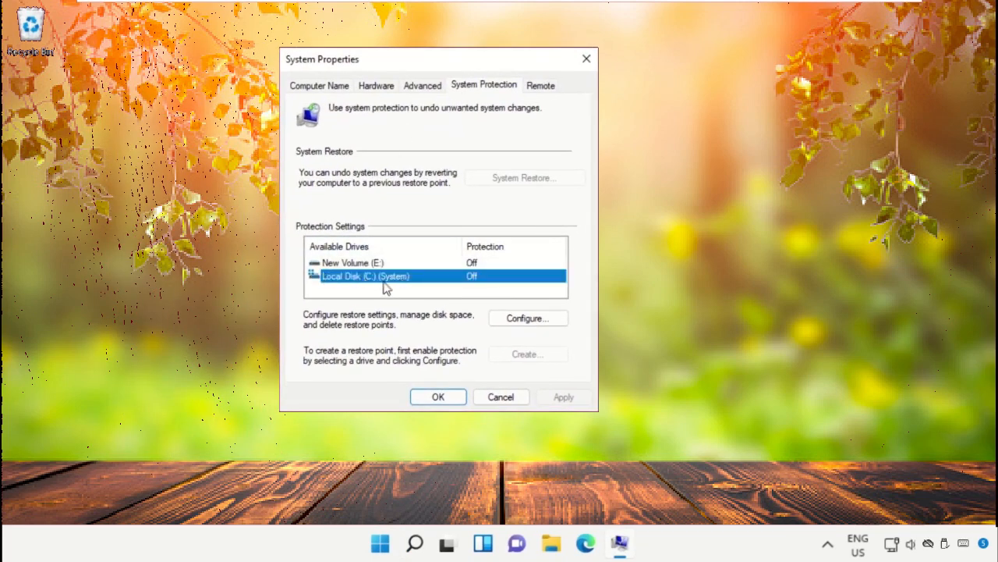
mouse_move(529, 318)
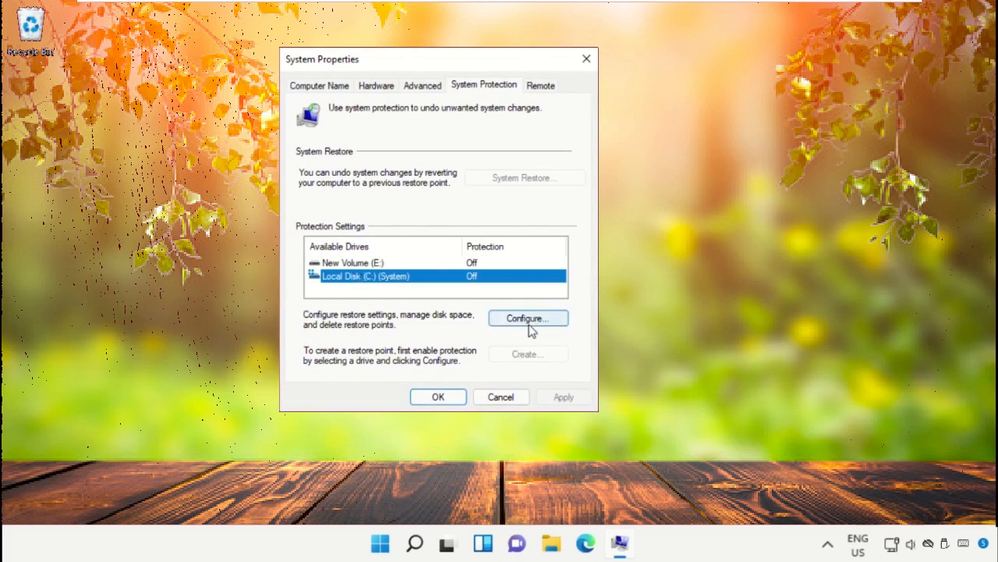
left_click(527, 318)
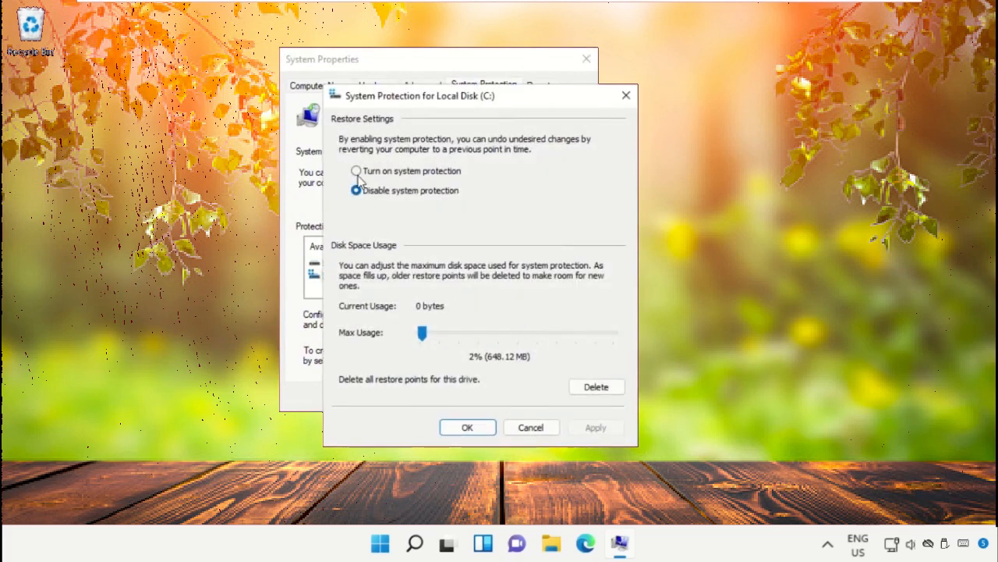
left_click(356, 170)
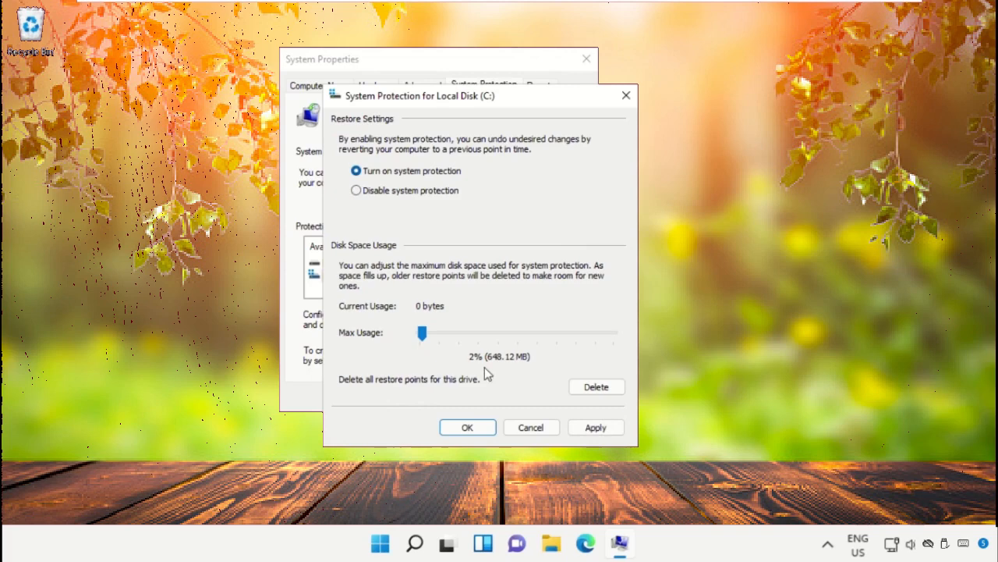
left_click_drag(421, 334, 505, 334)
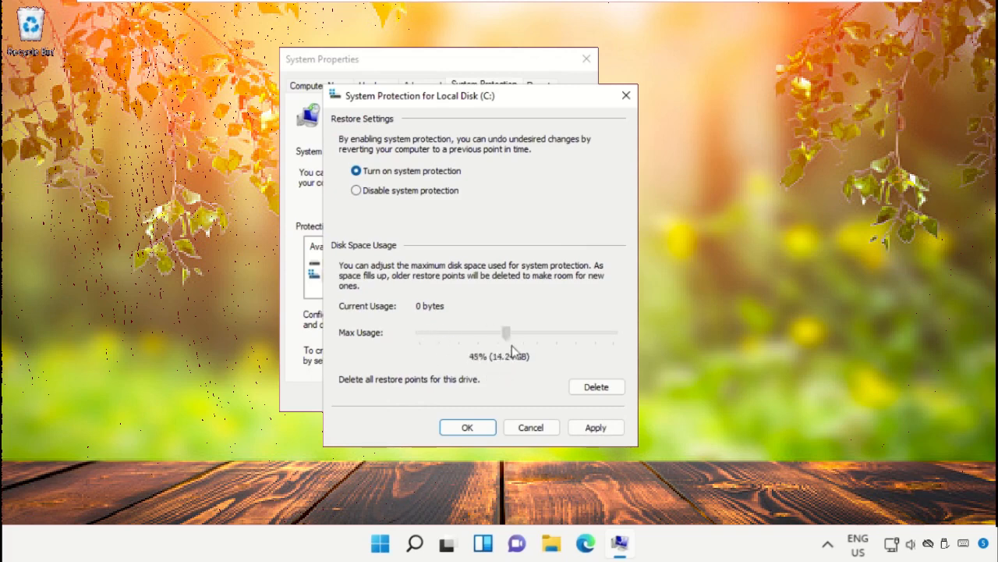
left_click_drag(506, 334, 437, 334)
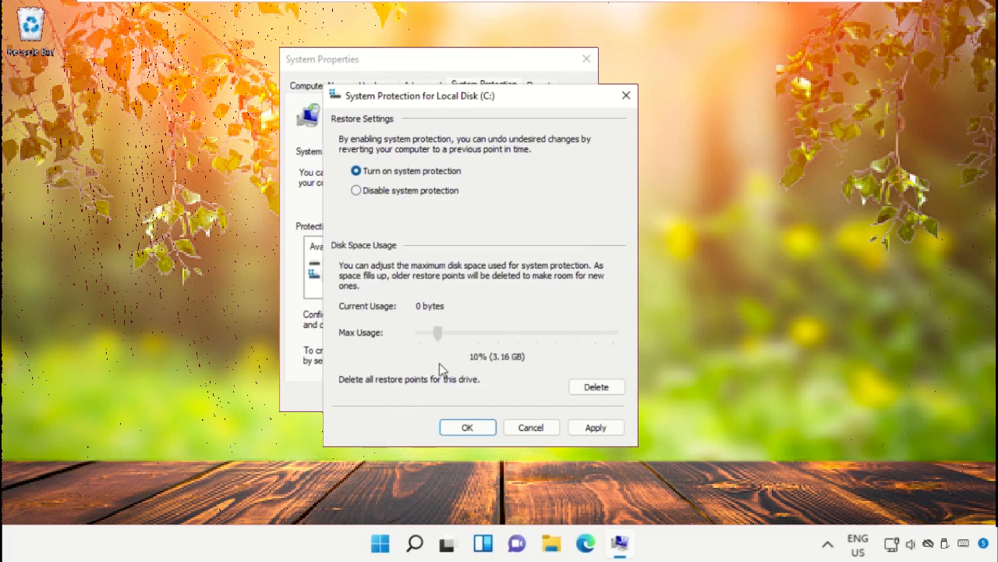
left_click_drag(437, 334, 425, 334)
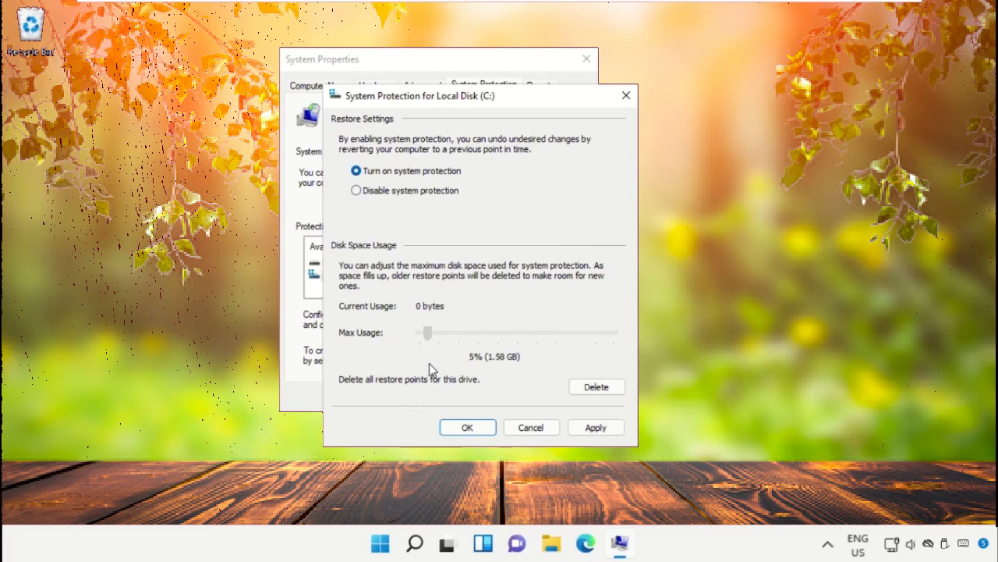
left_click_drag(428, 334, 425, 334)
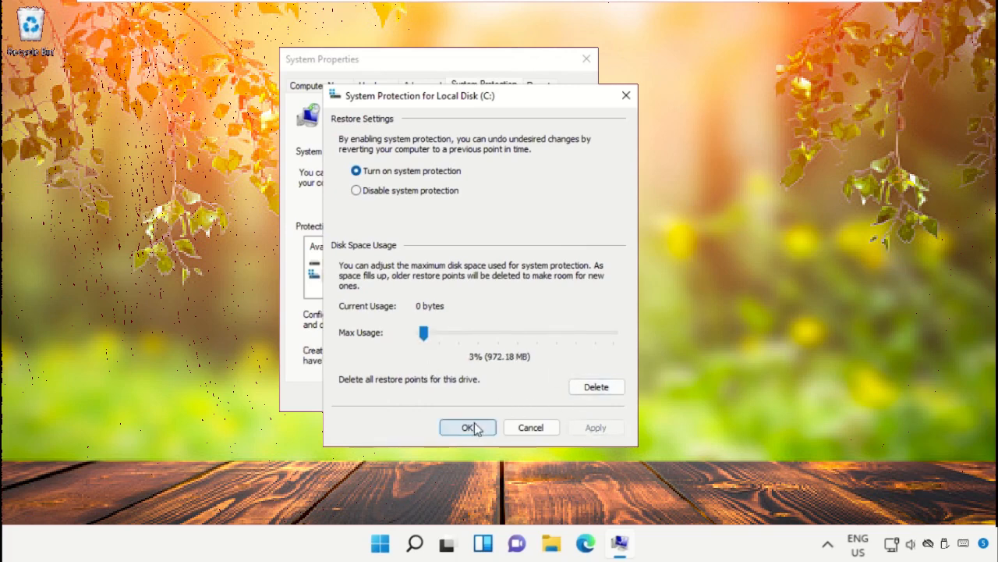
left_click(468, 428)
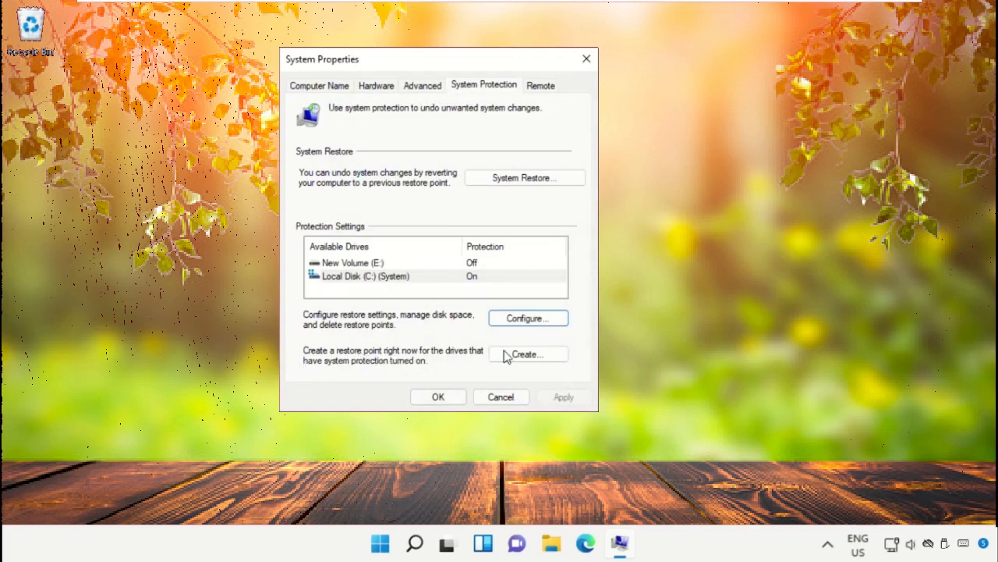
Create a restore point described as '2022 Jan' and close System Properties
left_click(527, 355)
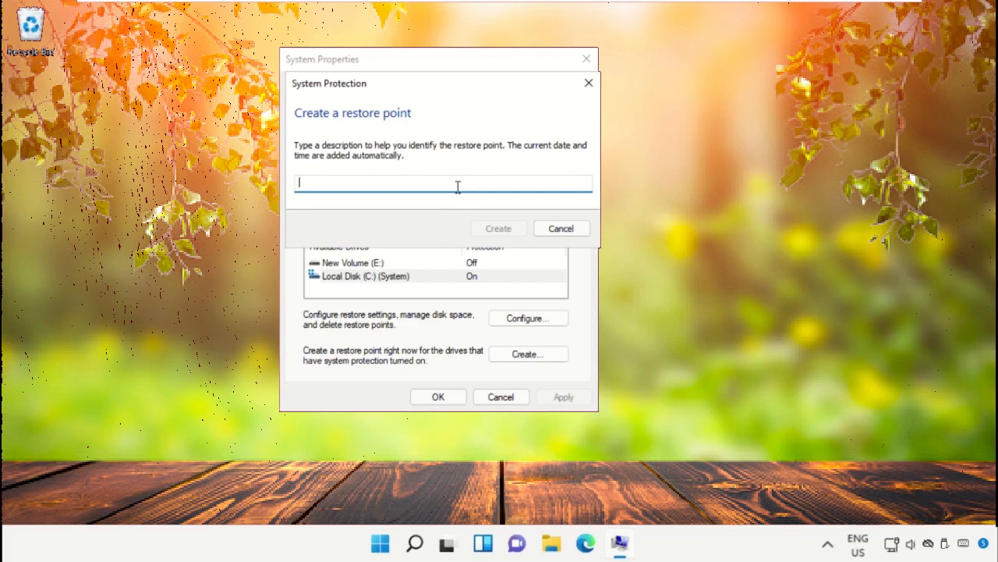
type("20")
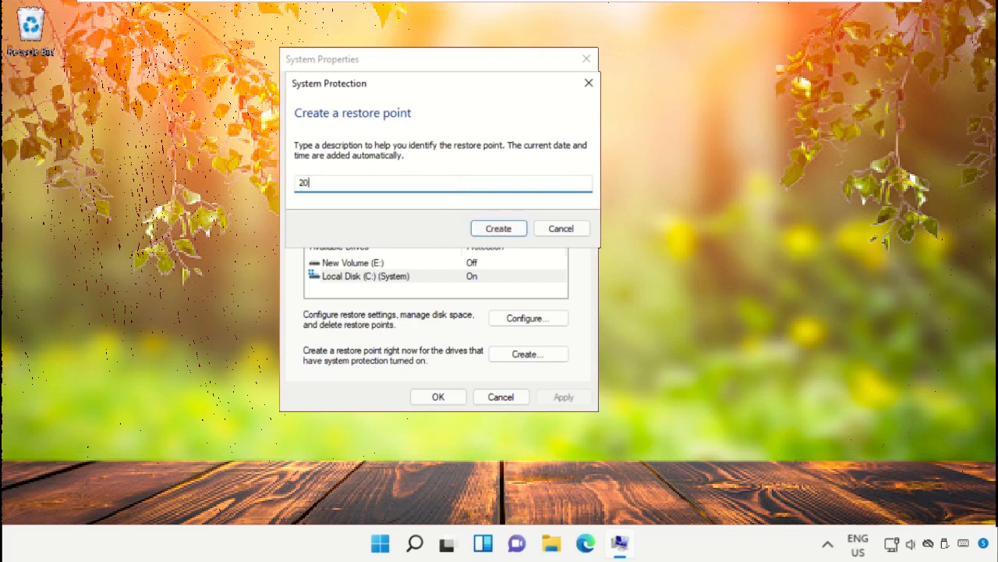
type("22 Jan")
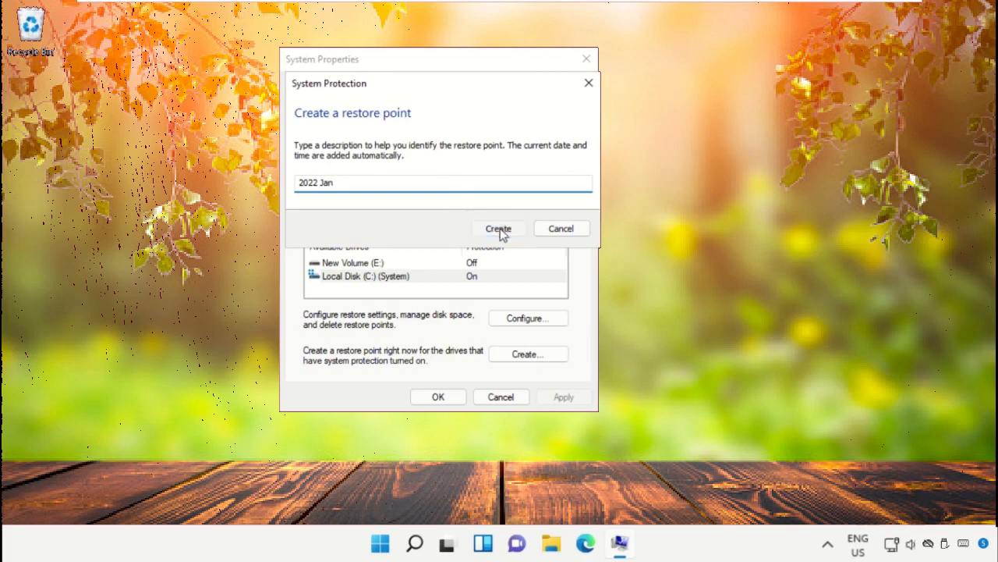
left_click(498, 227)
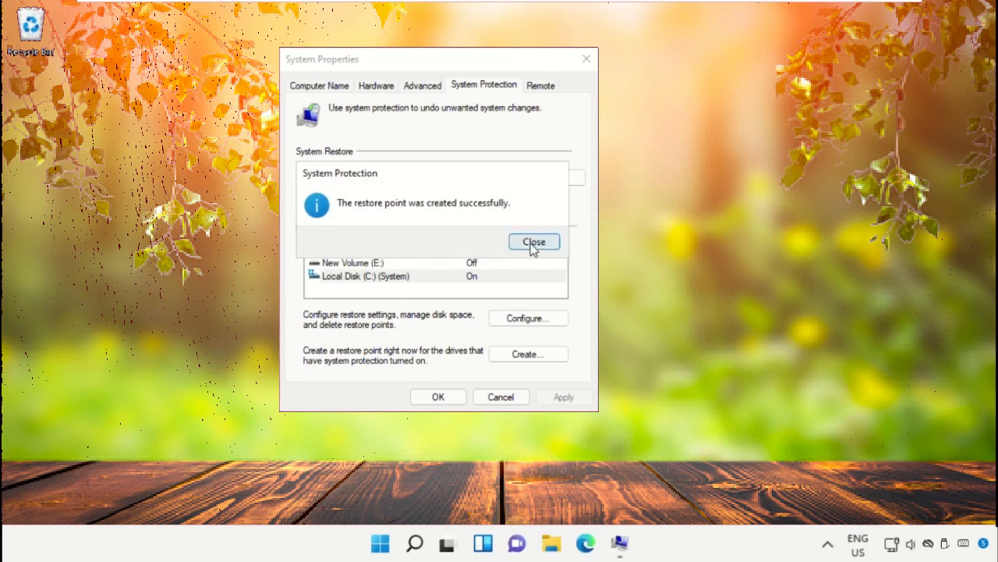
left_click(533, 242)
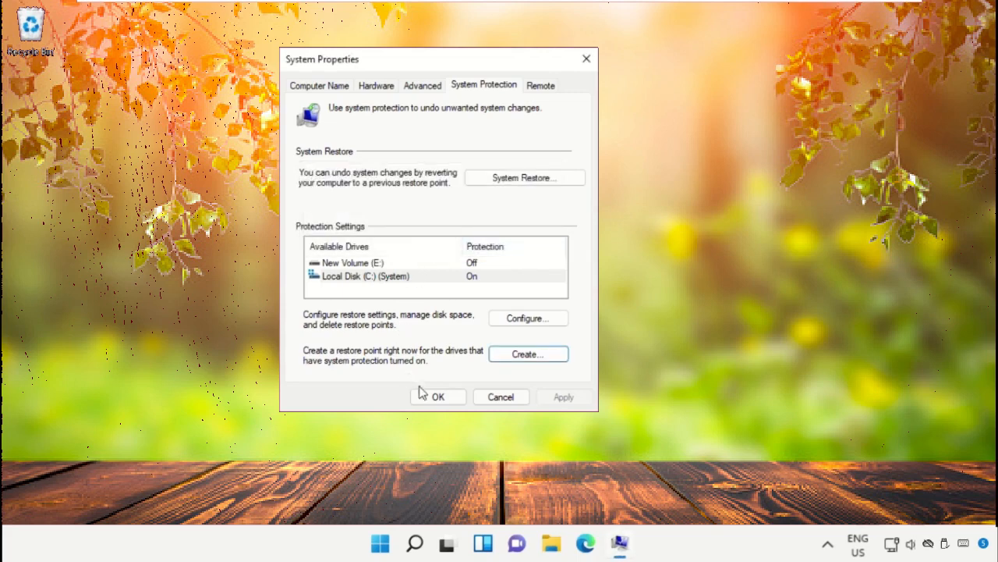
left_click(437, 396)
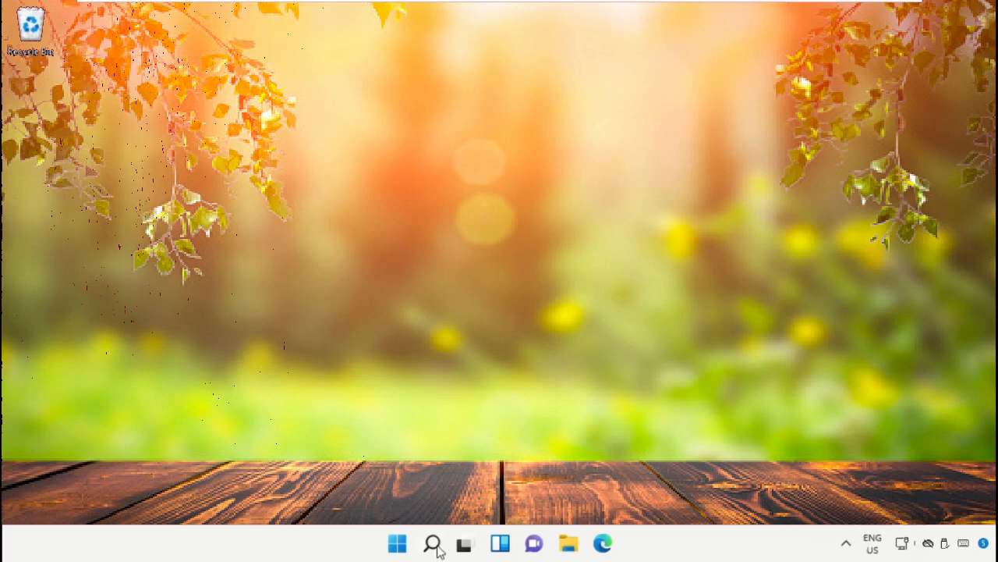
Show the Start menu's power choices, Shut down and Restart, ready to restart
left_click(396, 543)
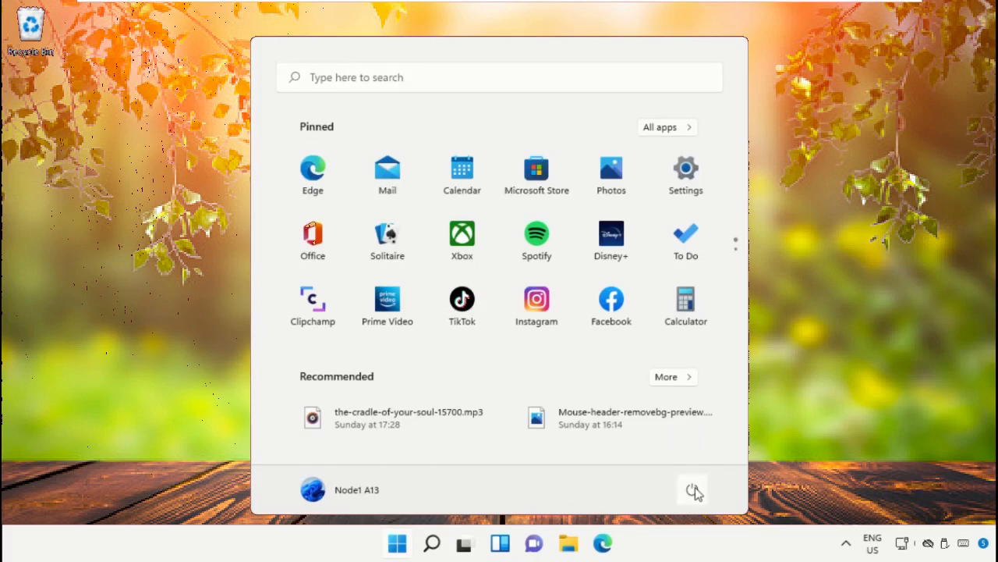
left_click(692, 490)
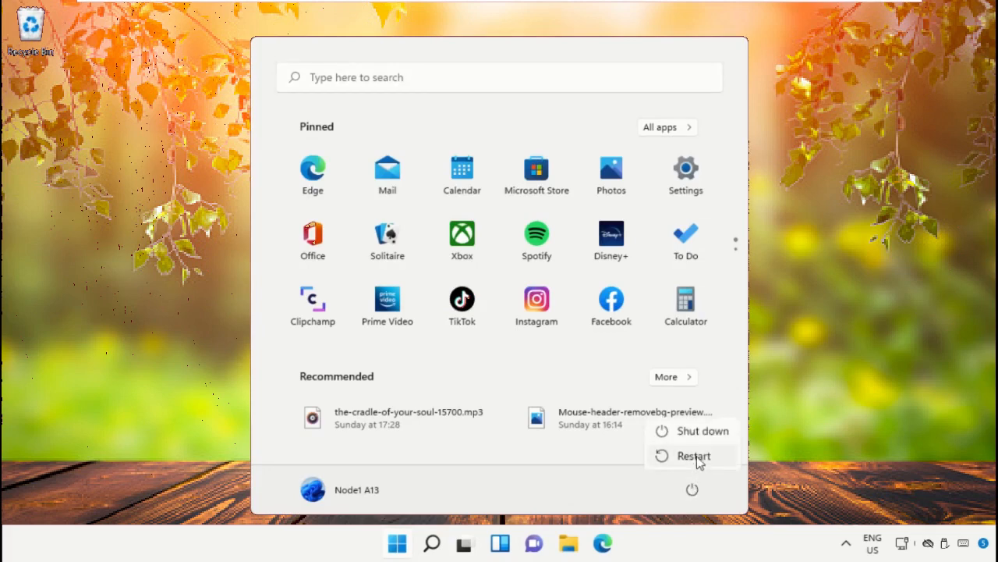